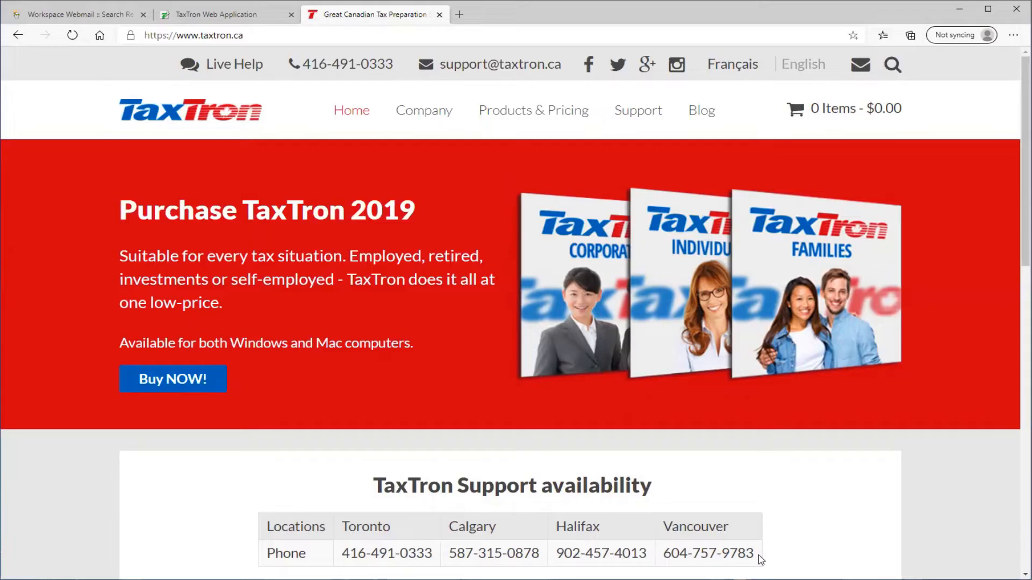
# Switch to the TaxTron tab showing the 2020 Income profile questionnaire.
pyautogui.click(217, 15)
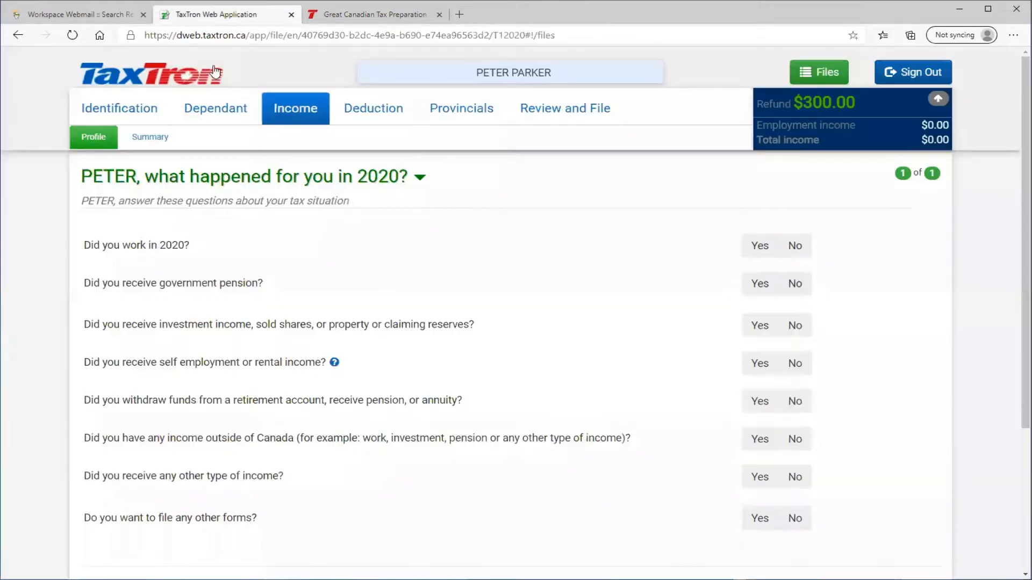
pyautogui.moveTo(405, 512)
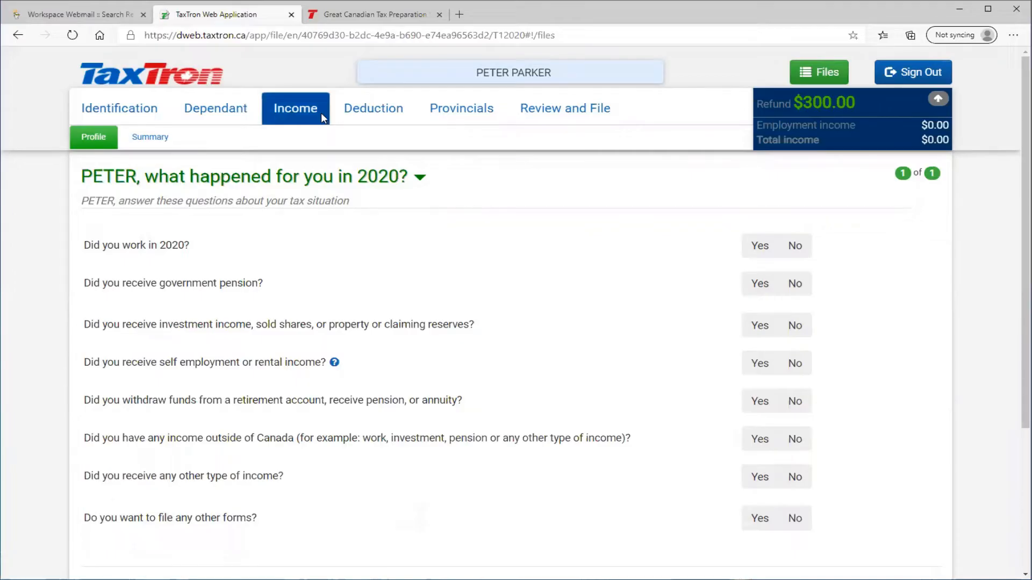
pyautogui.moveTo(96, 254)
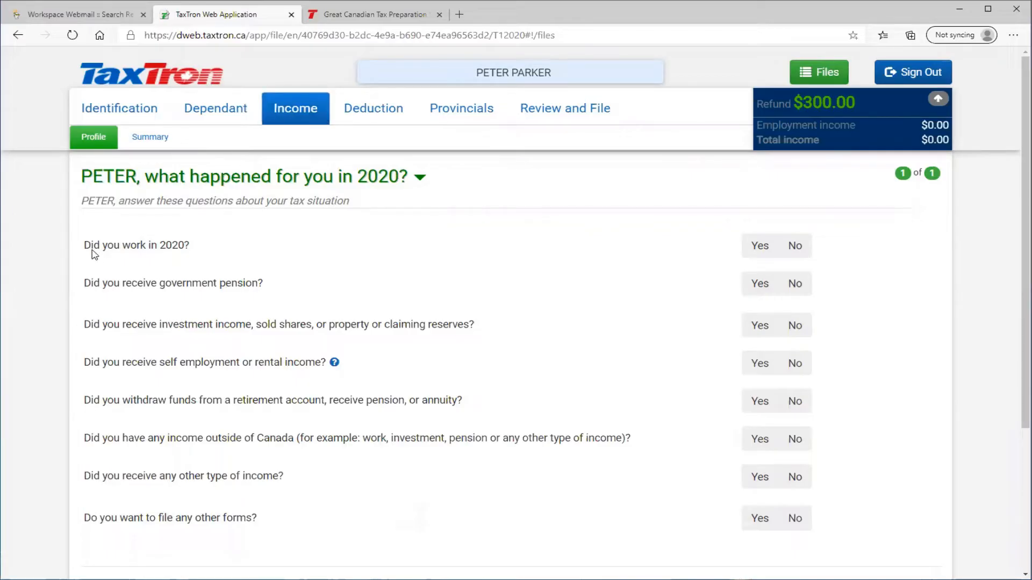
pyautogui.moveTo(175, 258)
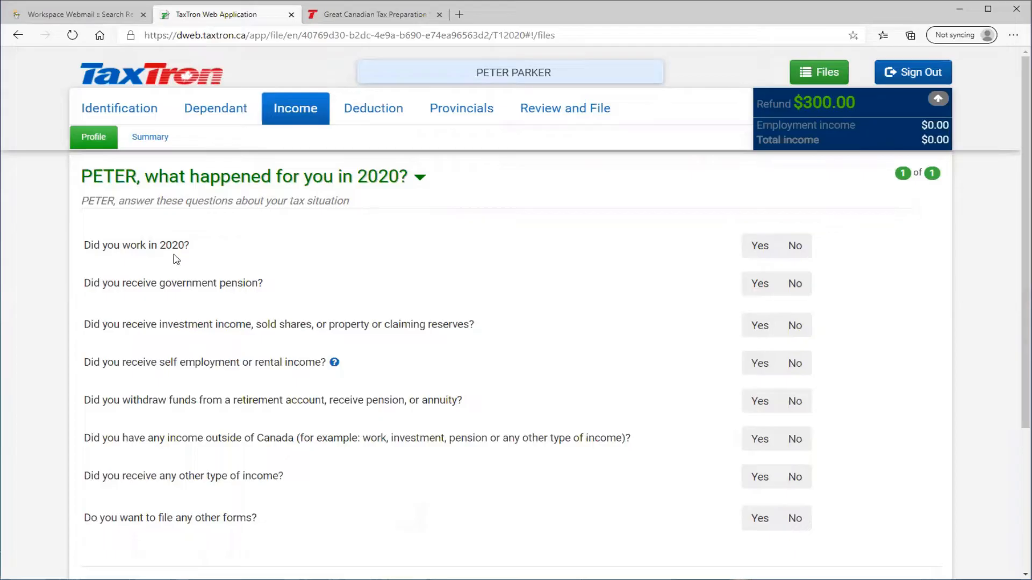
# Answer Yes to working in 2020 and select the T4 and T4A slip tiles.
pyautogui.click(759, 245)
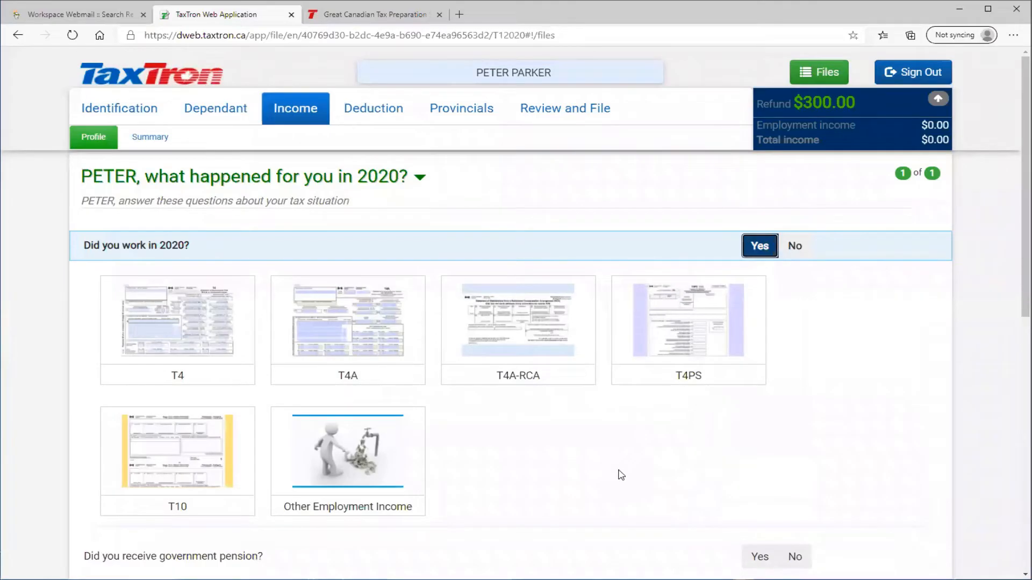
pyautogui.moveTo(616, 459)
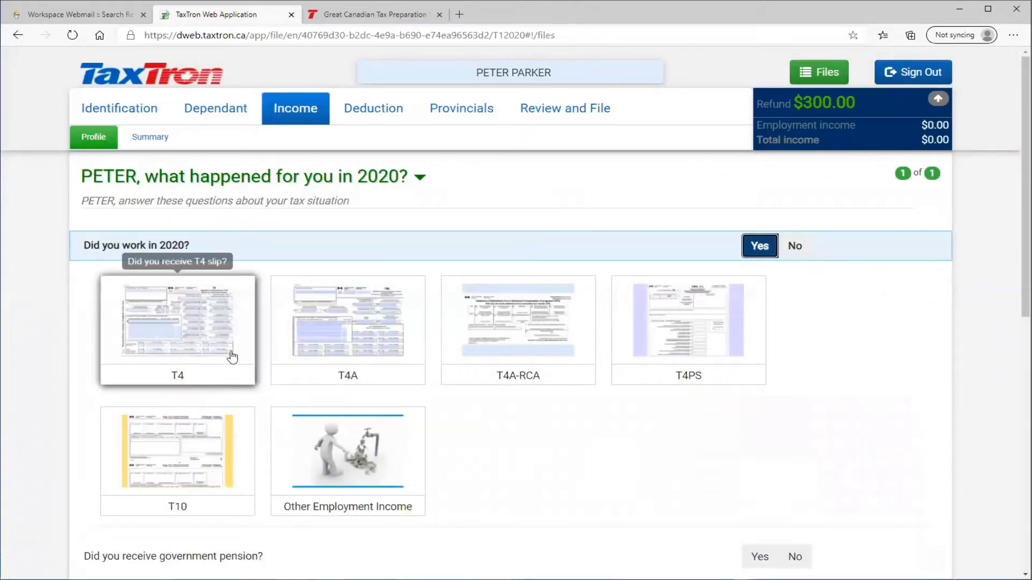
pyautogui.click(177, 320)
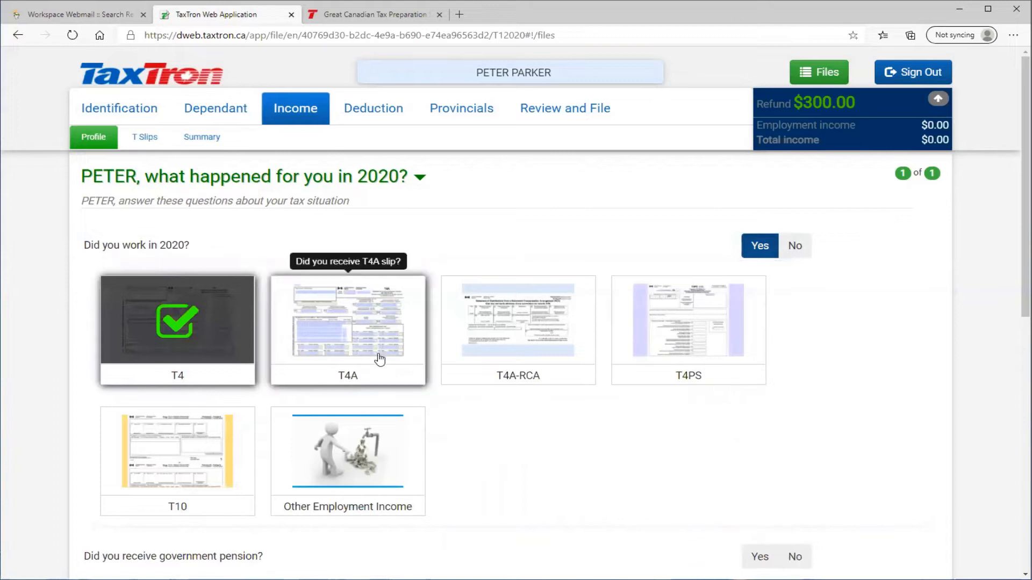
pyautogui.click(348, 321)
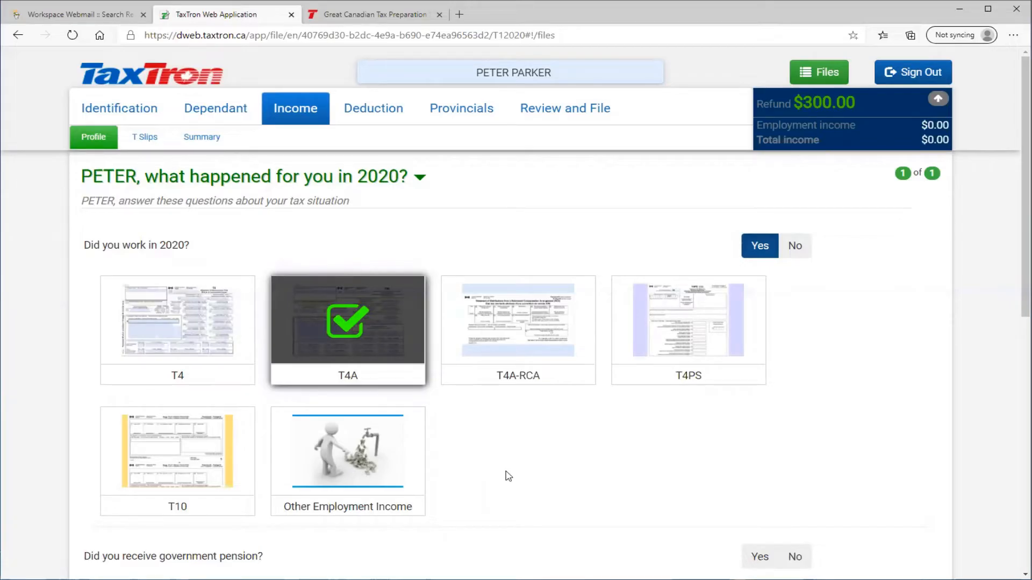
pyautogui.click(177, 323)
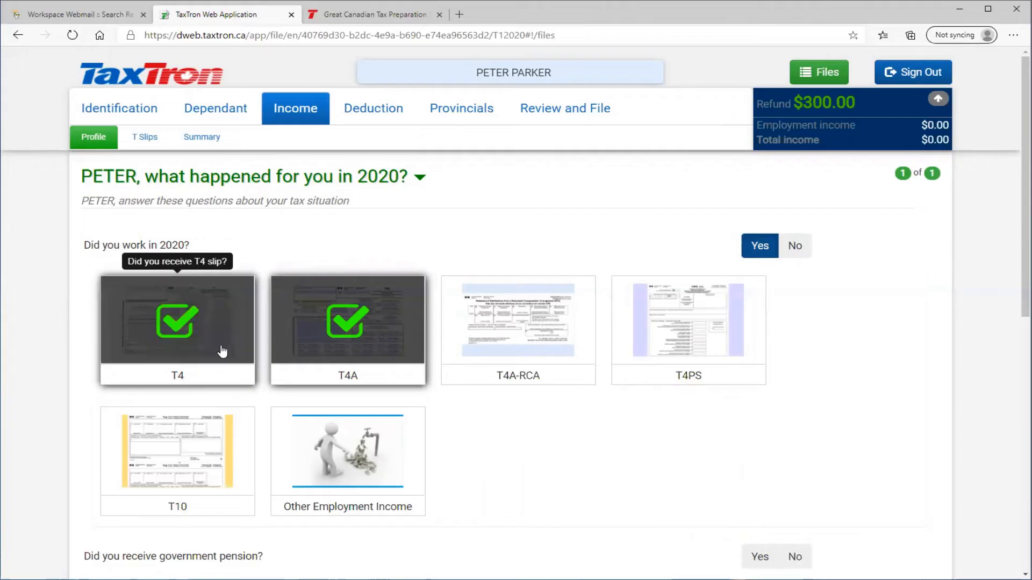
pyautogui.scroll(-3)
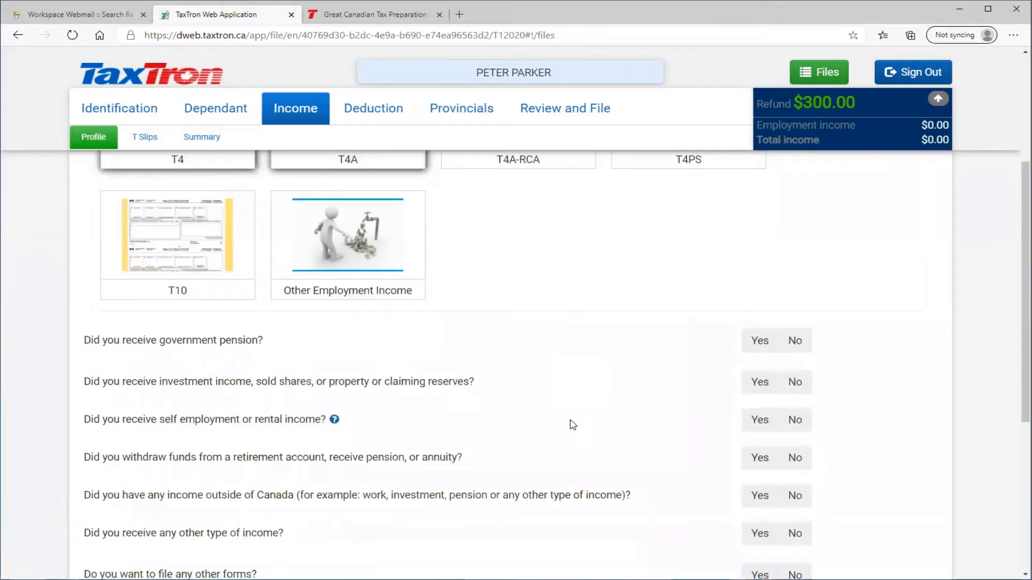
pyautogui.scroll(-3)
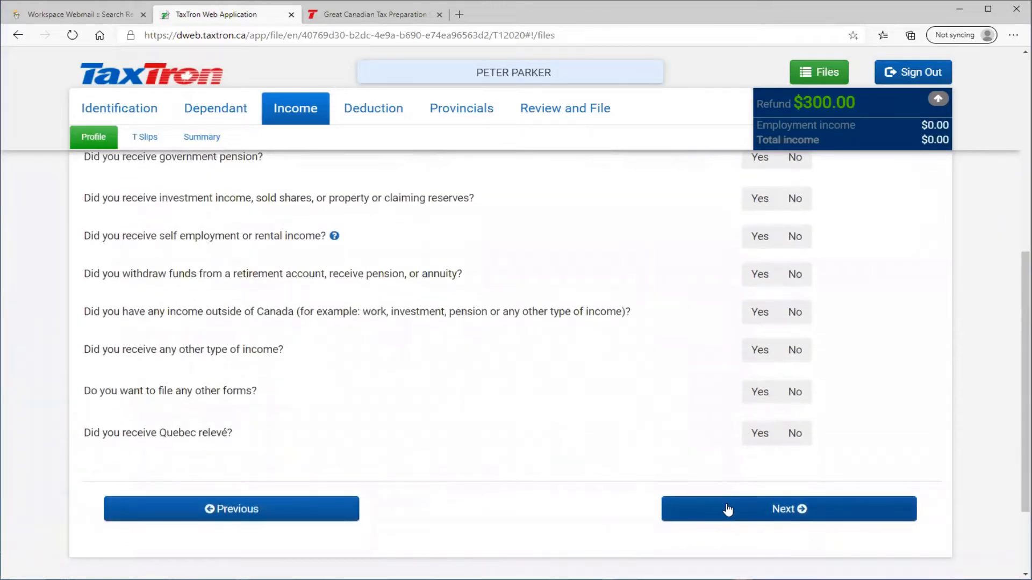
pyautogui.moveTo(724, 508)
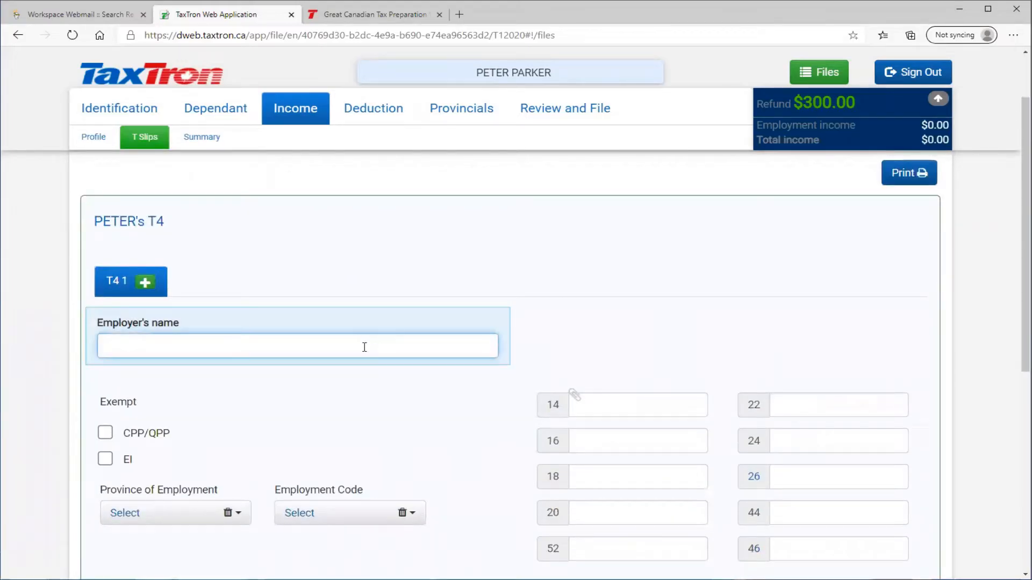
# Enter University of Toronto as the T4 employer, employed in Ontario.
pyautogui.write('univerity of')
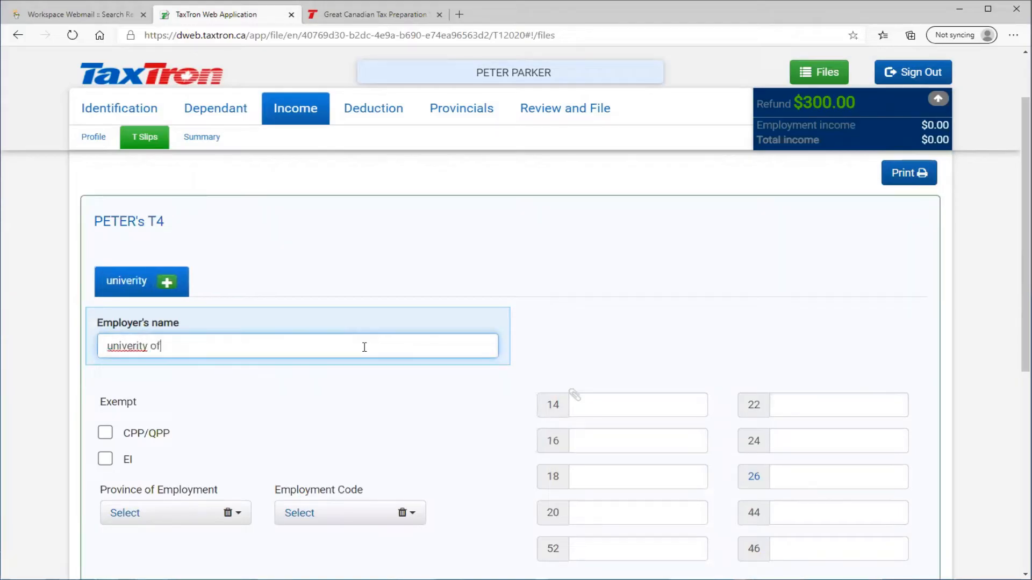
pyautogui.write('toront')
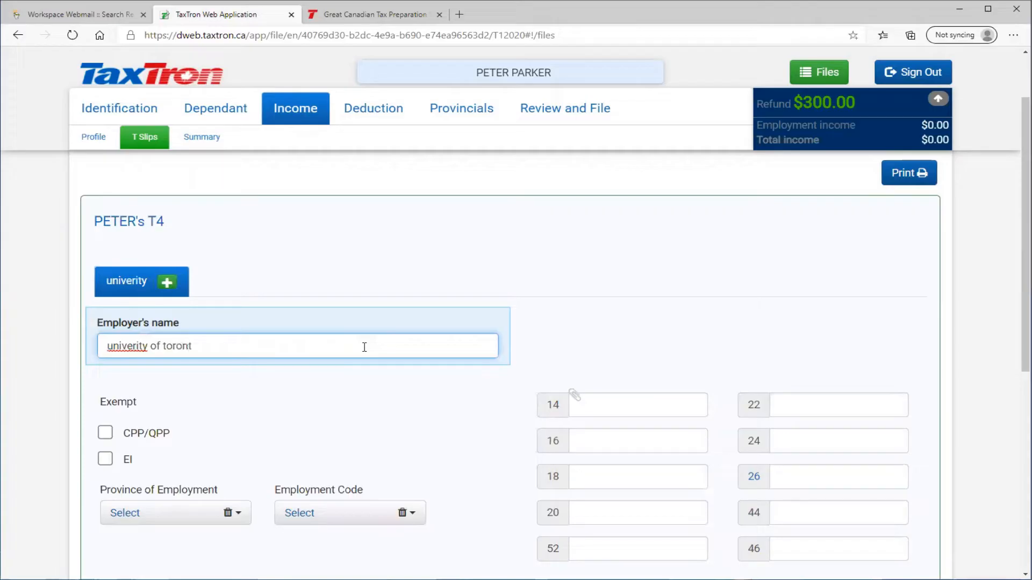
pyautogui.write('o')
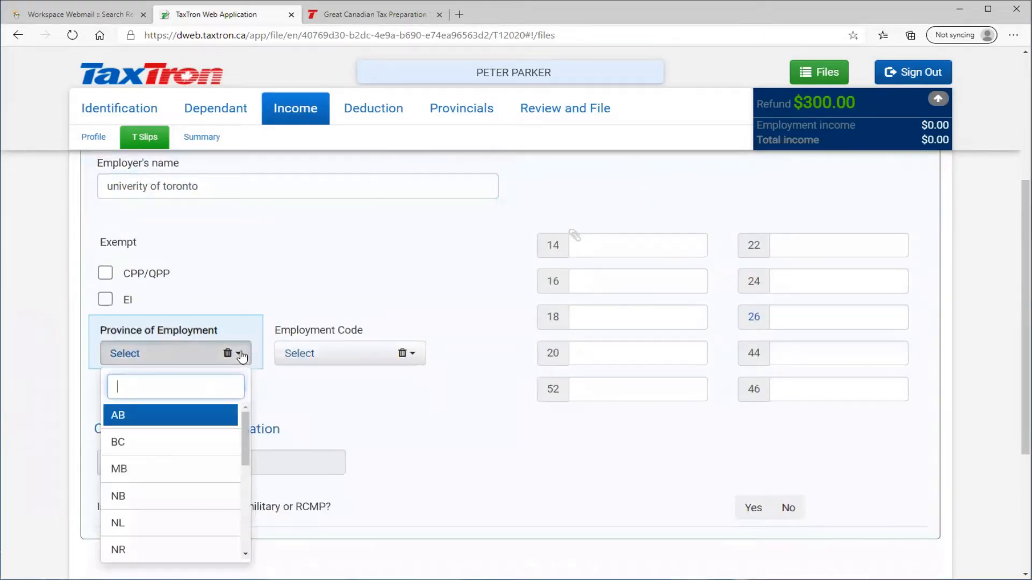
pyautogui.scroll(-3)
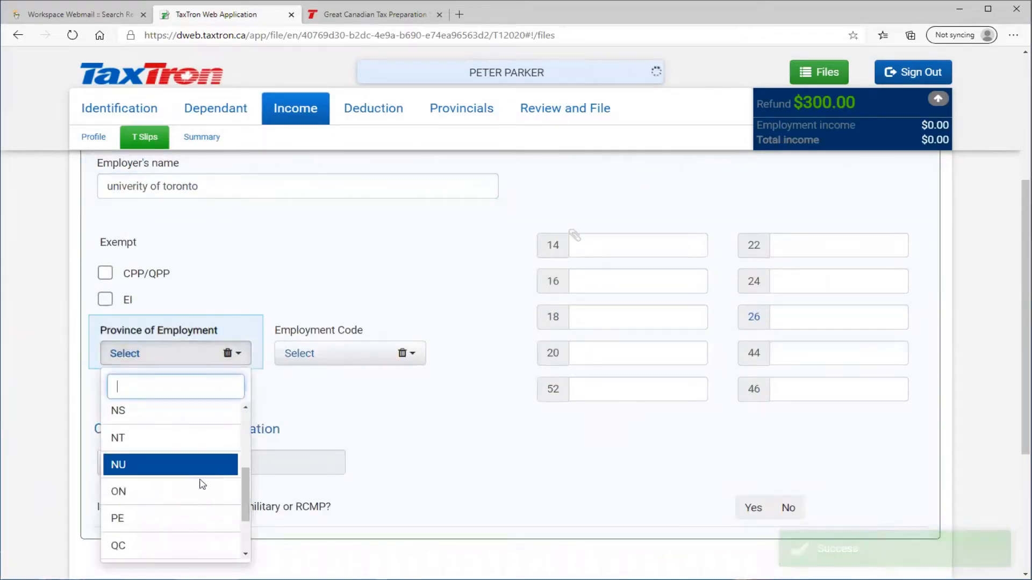
pyautogui.click(118, 491)
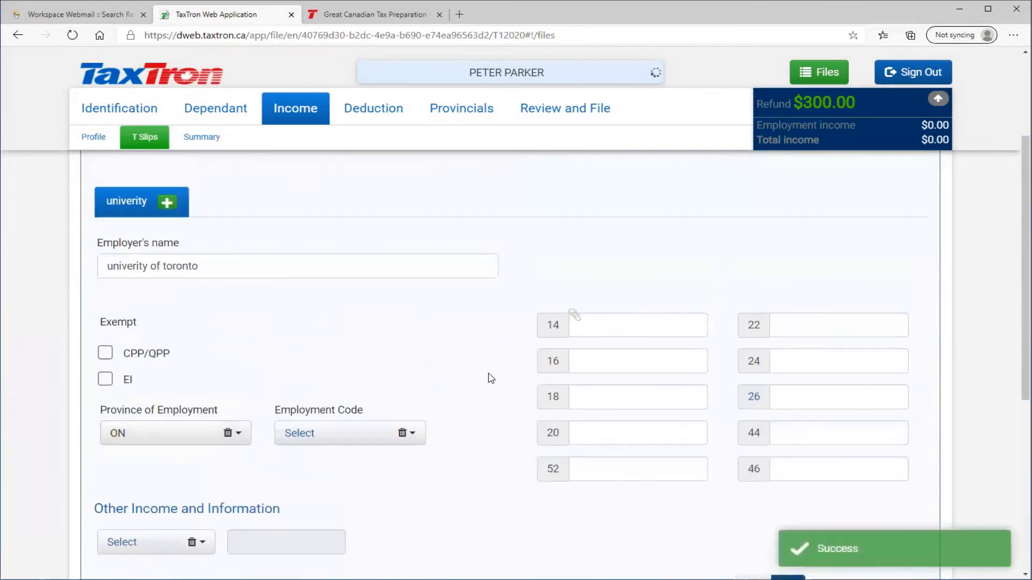
# Fill in T4 box amounts 8,500.00, 450, 85 and 500, then continue.
pyautogui.click(637, 325)
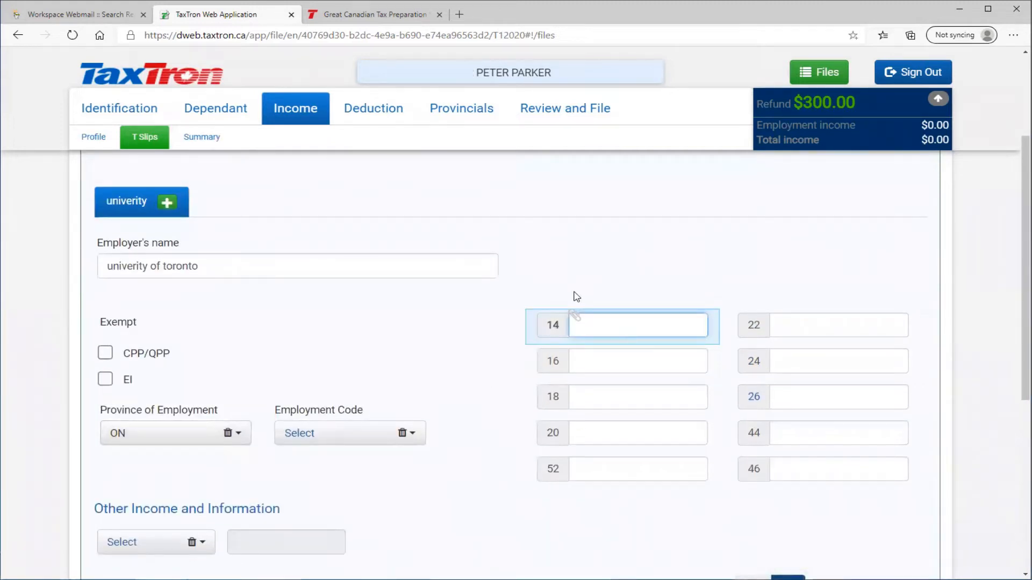
pyautogui.write('8,500.00')
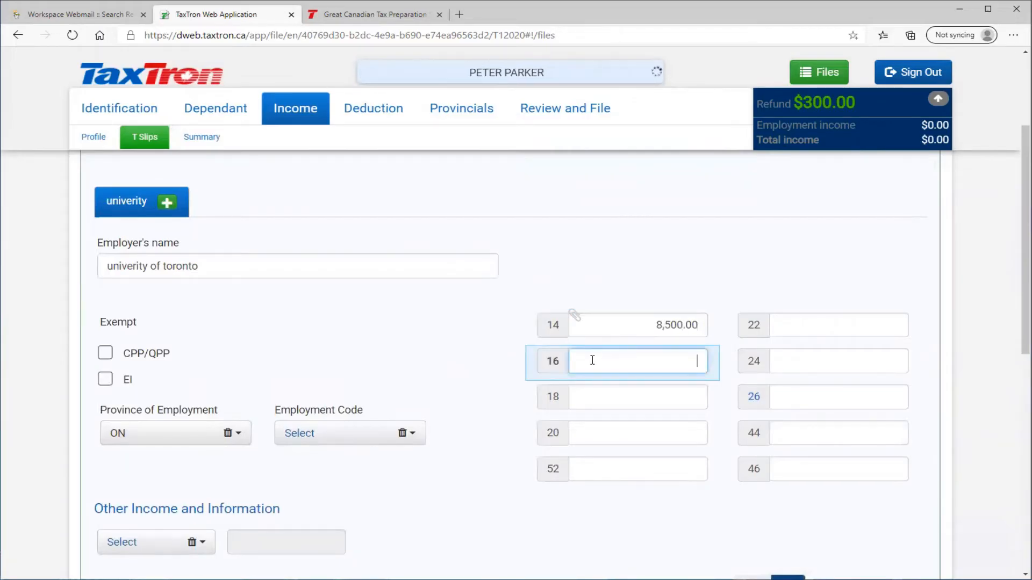
pyautogui.write('450.00')
pyautogui.click(638, 397)
pyautogui.write('225')
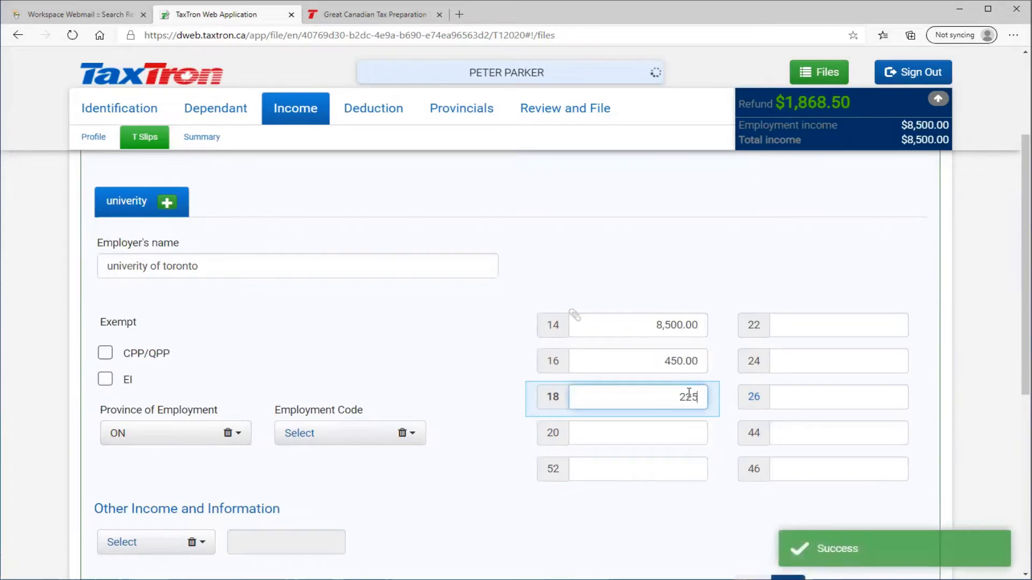
pyautogui.write('850.00')
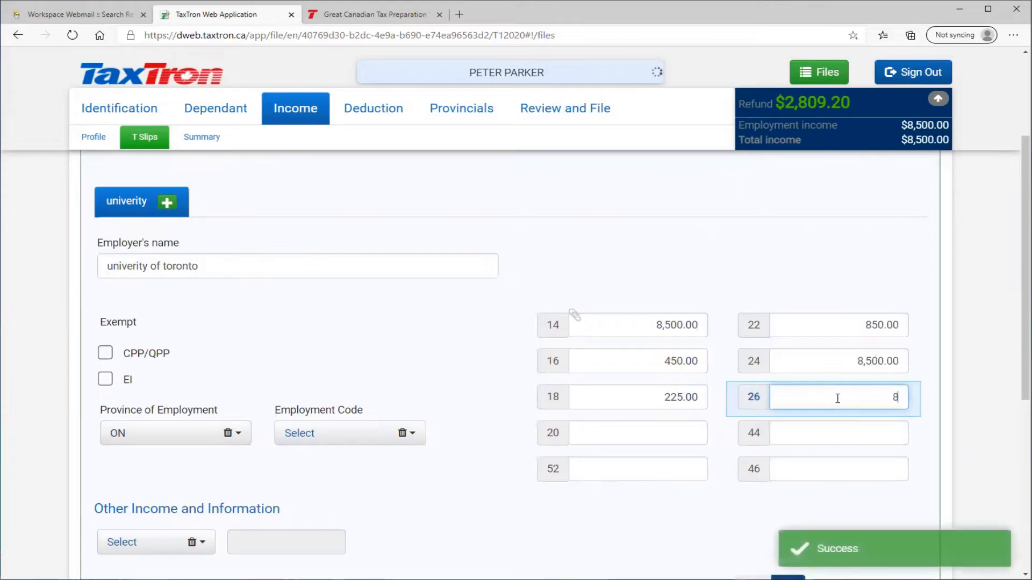
pyautogui.write('500')
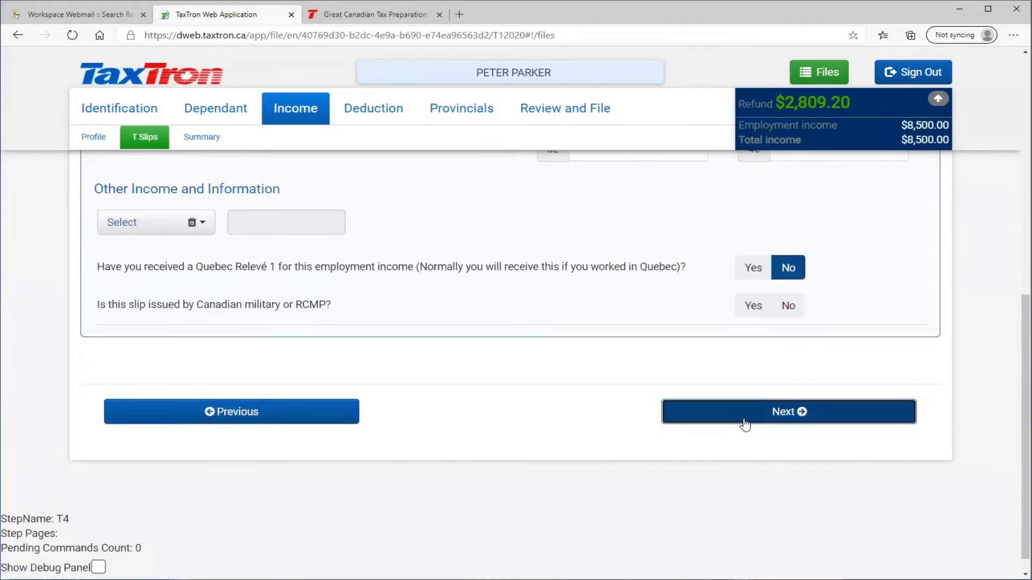
pyautogui.click(788, 411)
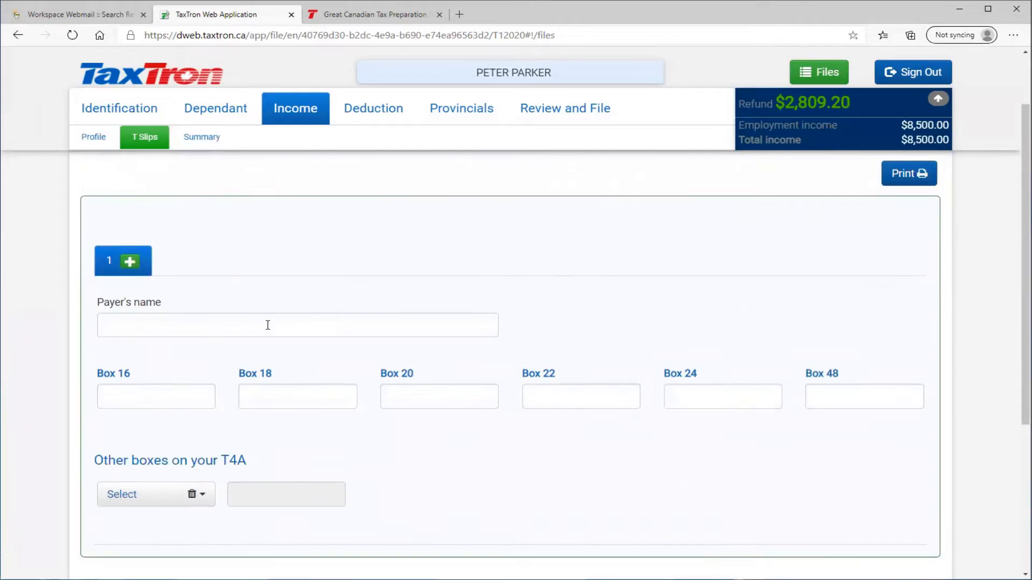
# Name University of Toronto as T4A payer and add box 105 with amount 25.
pyautogui.write('university o')
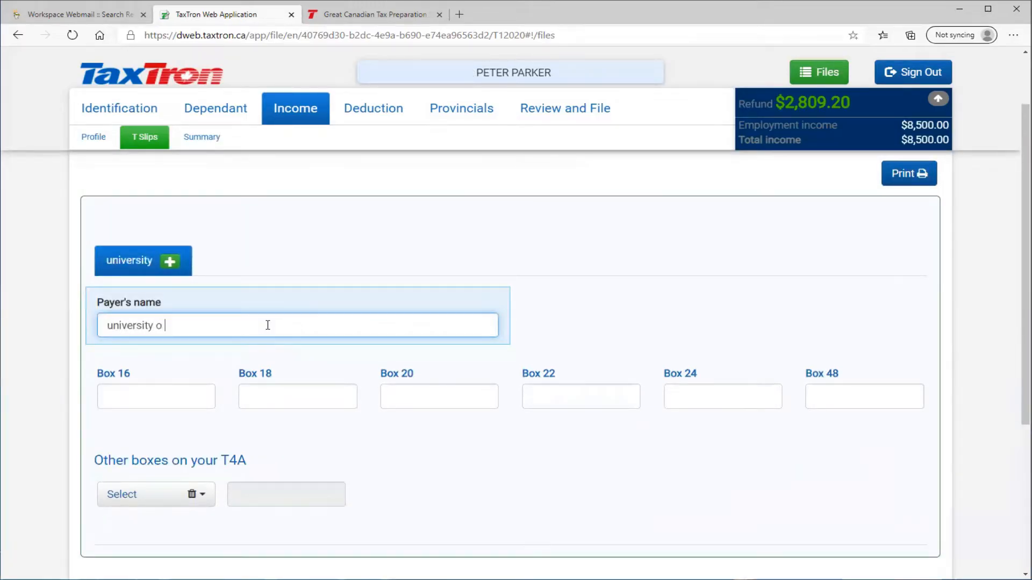
pyautogui.write('f')
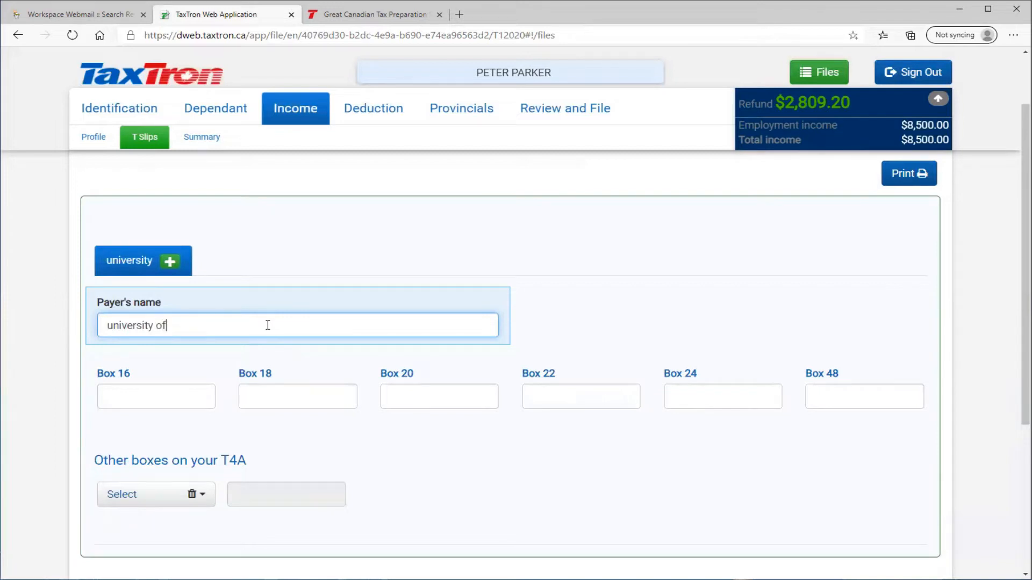
pyautogui.write('toronto')
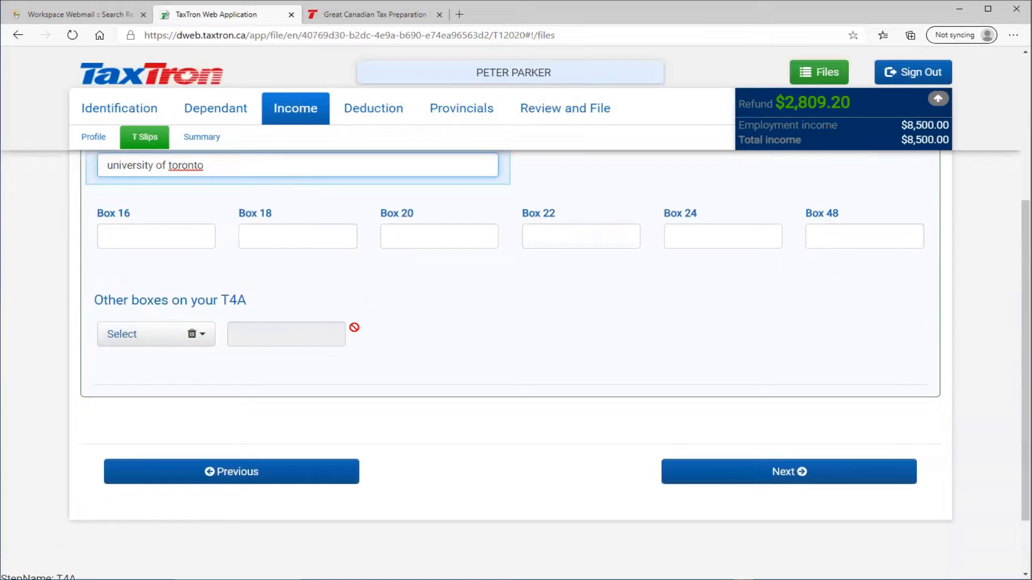
pyautogui.click(152, 335)
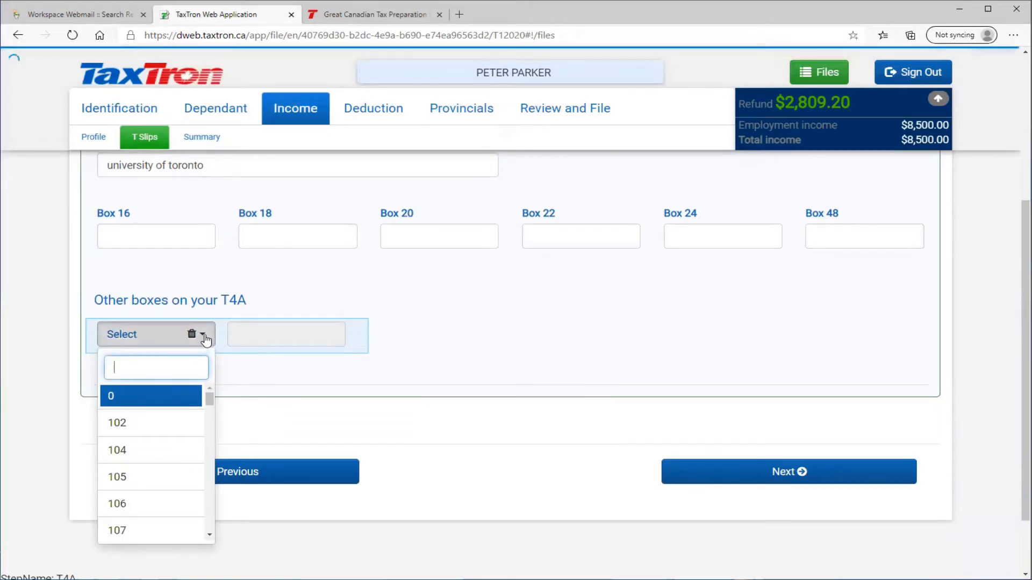
pyautogui.moveTo(204, 338)
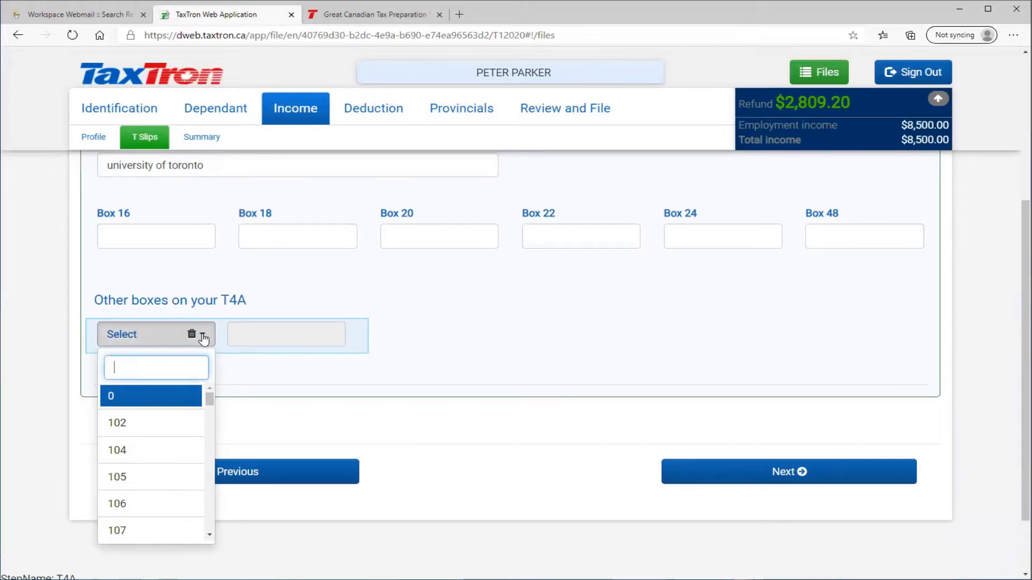
pyautogui.moveTo(138, 467)
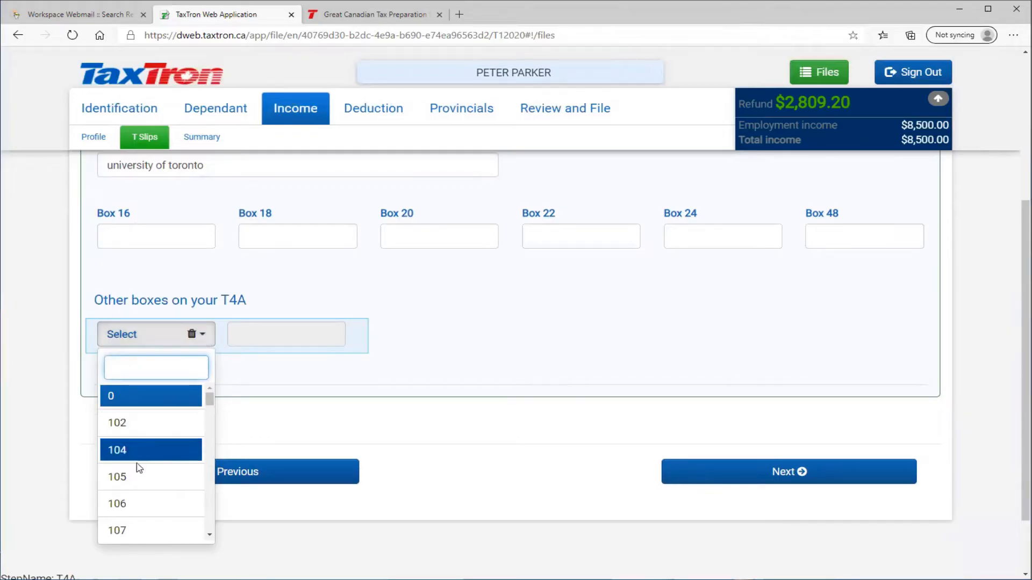
pyautogui.click(116, 477)
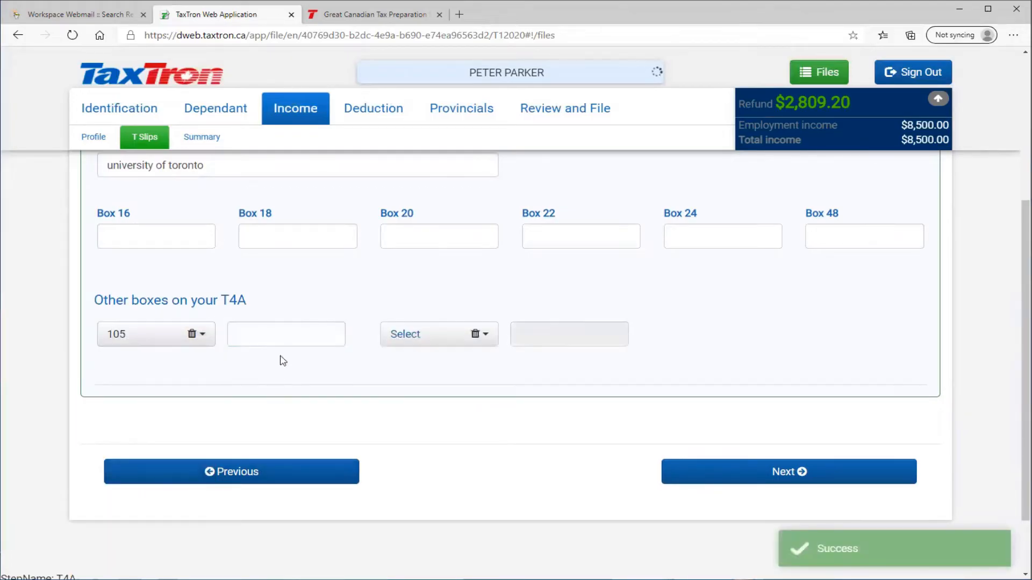
pyautogui.write('25')
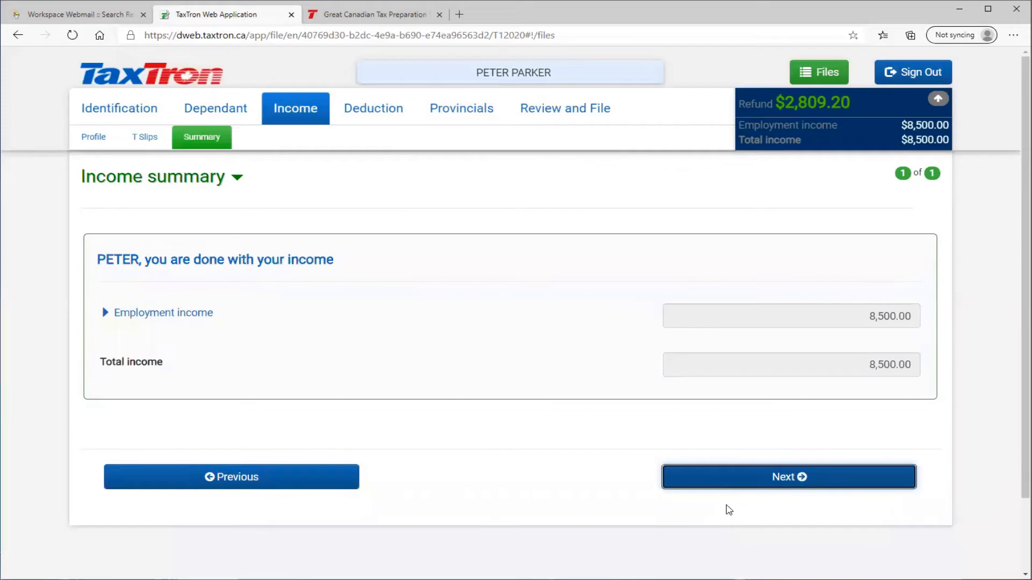
pyautogui.moveTo(722, 475)
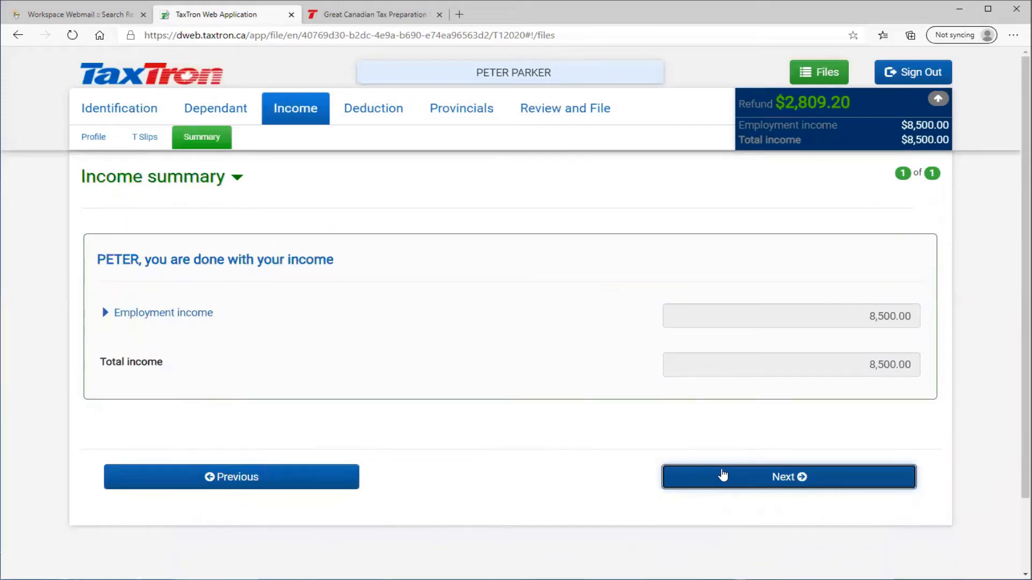
pyautogui.moveTo(686, 457)
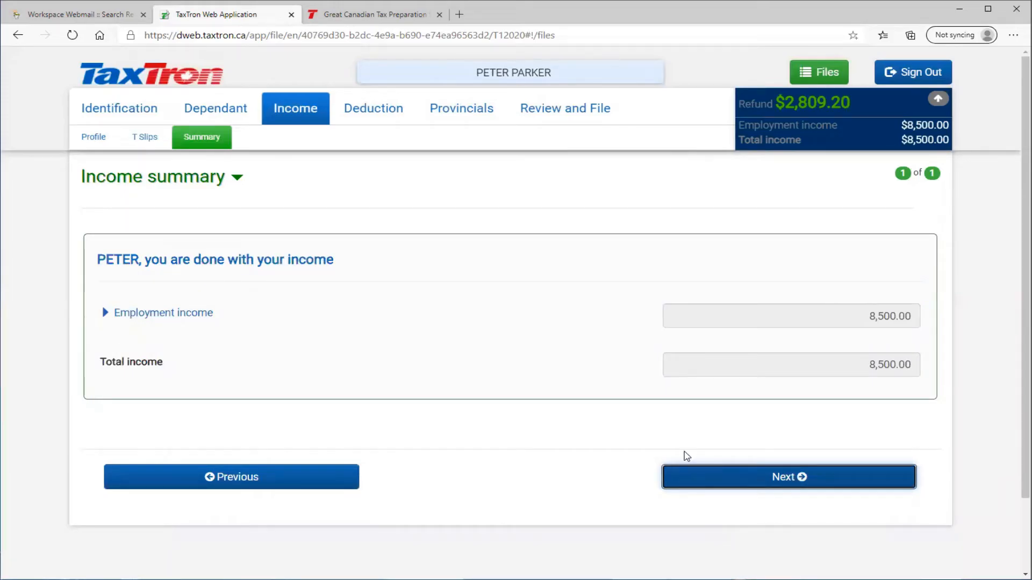
pyautogui.moveTo(373, 108)
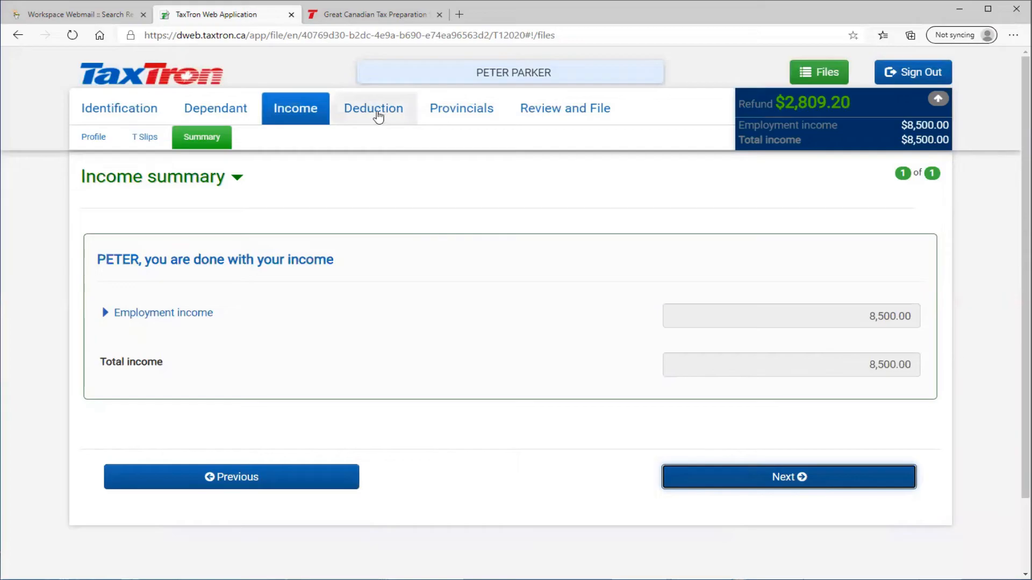
# Open the Deduction section and continue past the RRSP page.
pyautogui.click(374, 108)
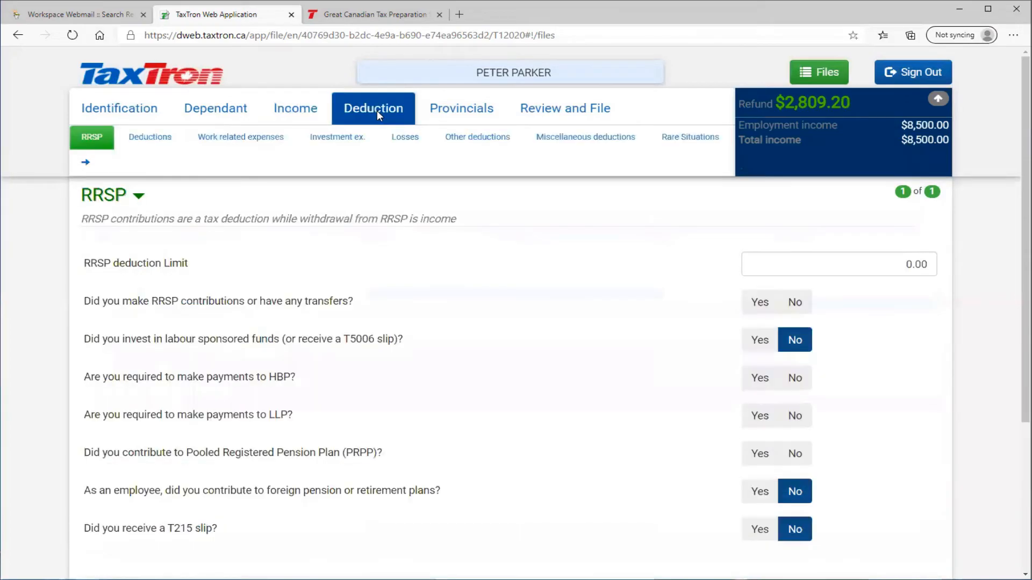
pyautogui.moveTo(329, 299)
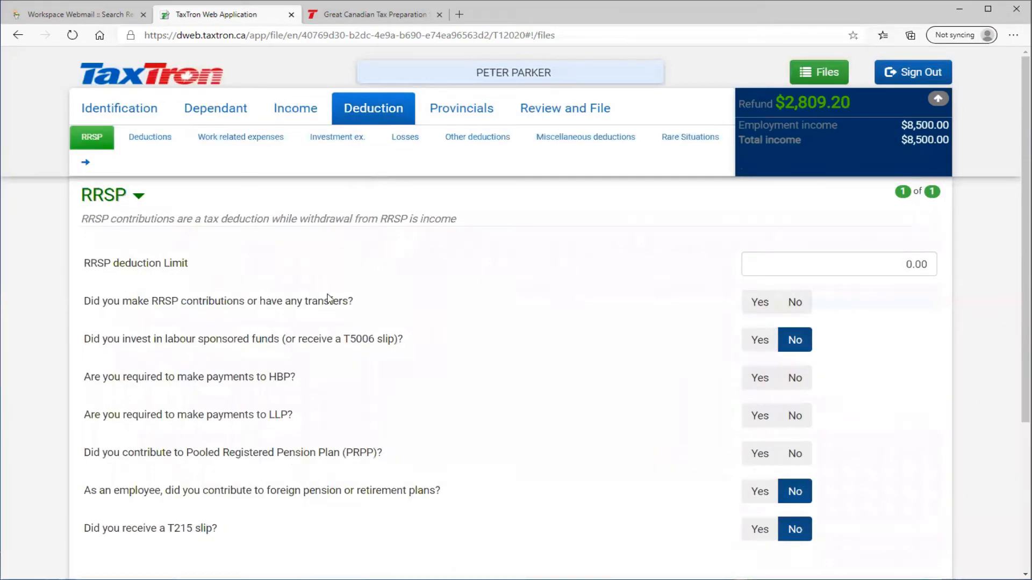
pyautogui.moveTo(451, 302)
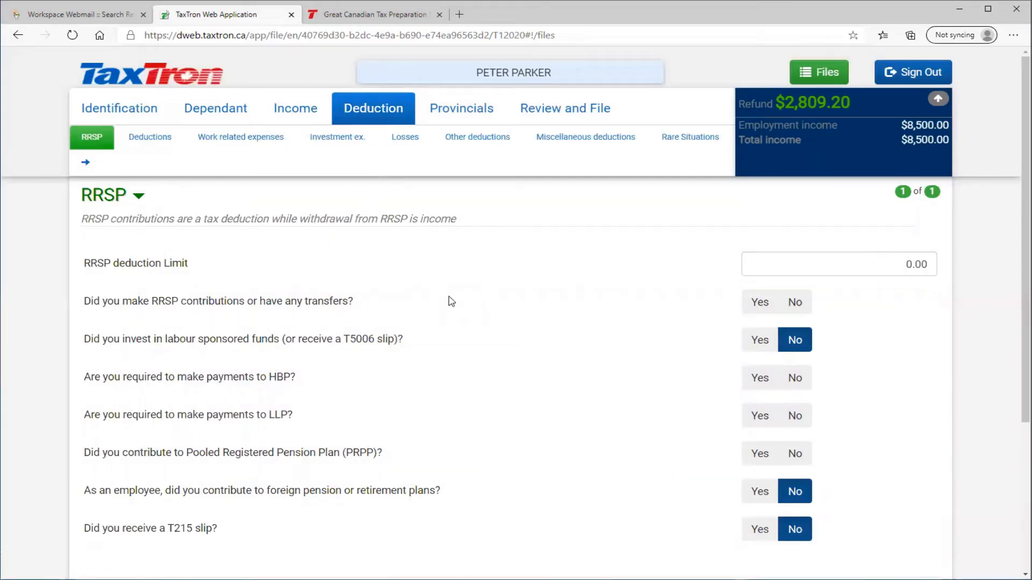
pyautogui.scroll(-3)
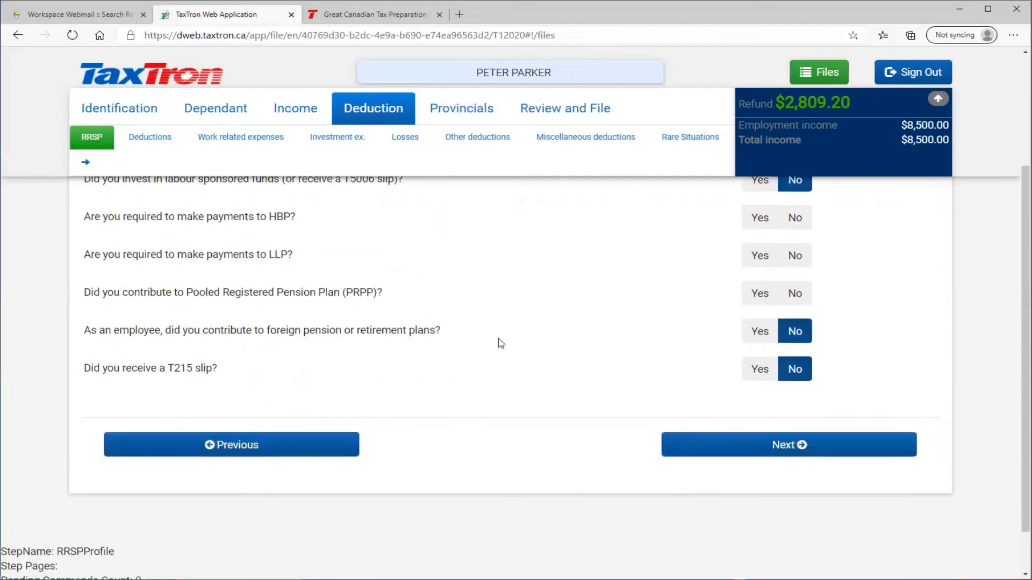
pyautogui.click(150, 137)
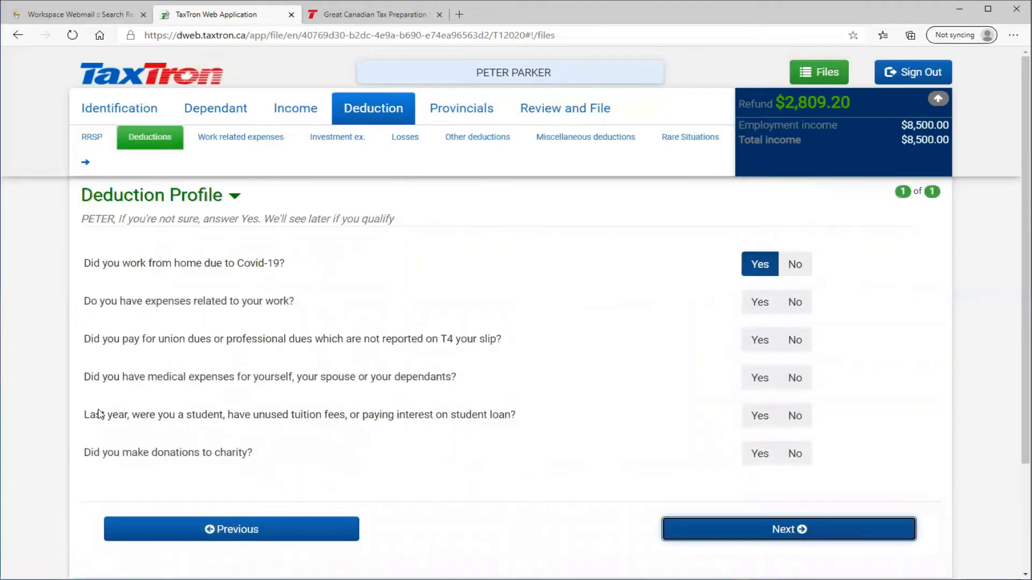
pyautogui.moveTo(144, 422)
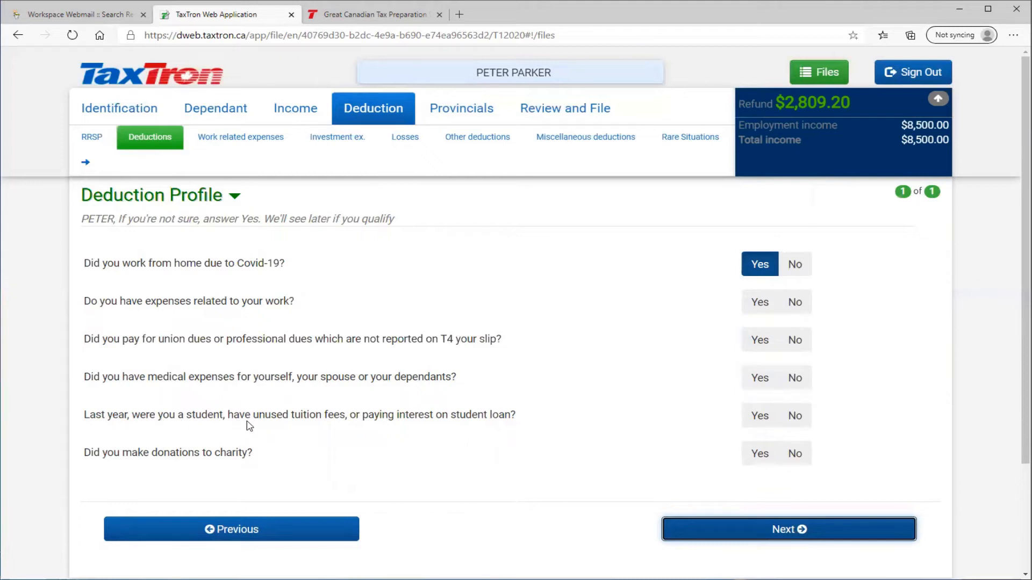
pyautogui.moveTo(366, 425)
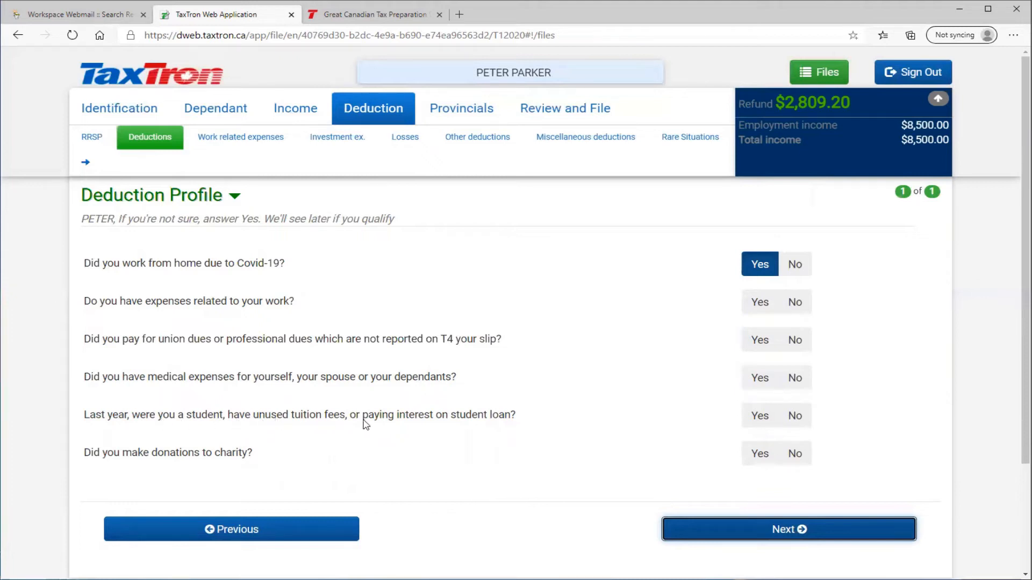
pyautogui.moveTo(453, 424)
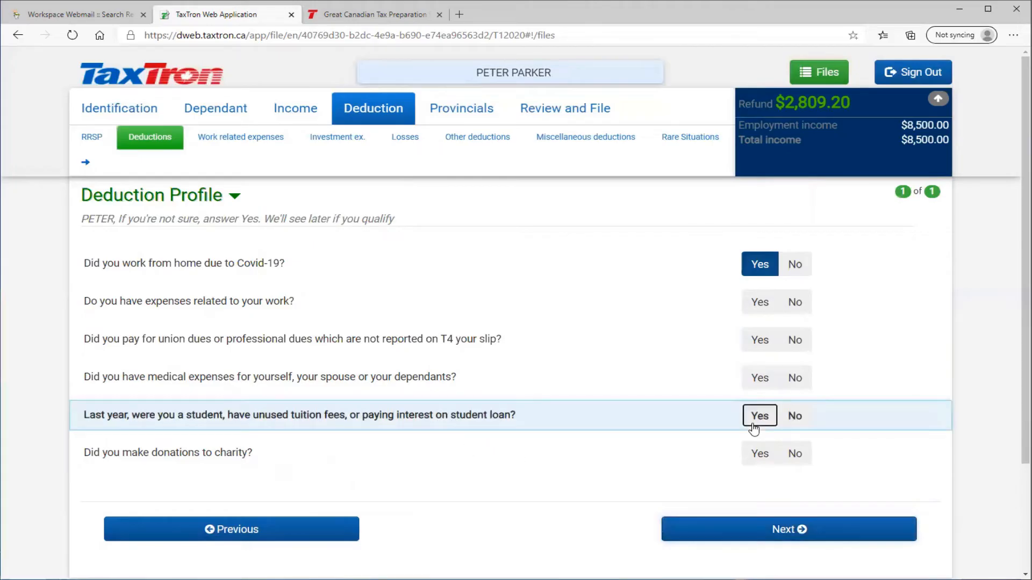
# Answer Yes to the student, tuition or student-loan question and continue.
pyautogui.click(759, 415)
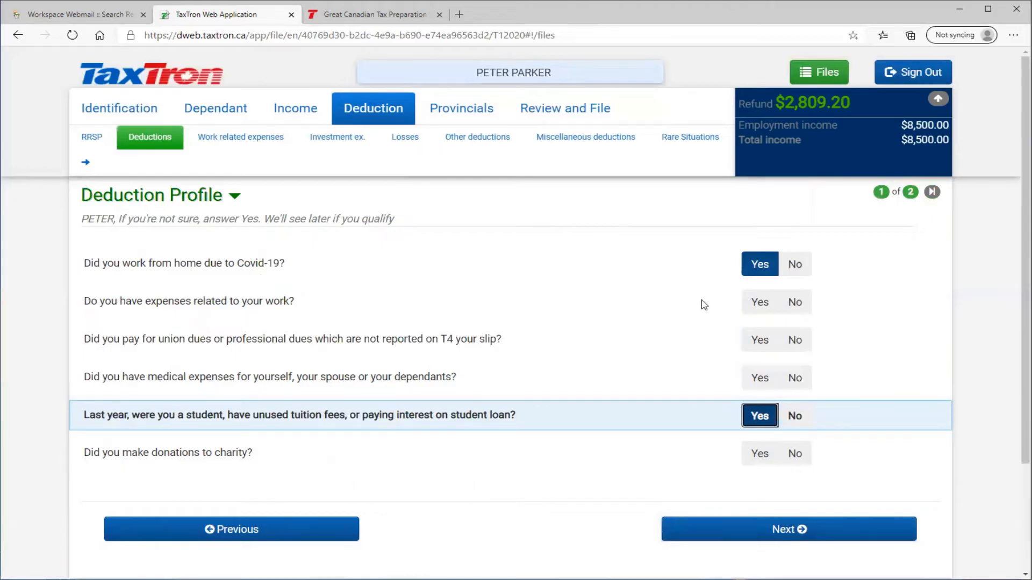
pyautogui.moveTo(759, 264)
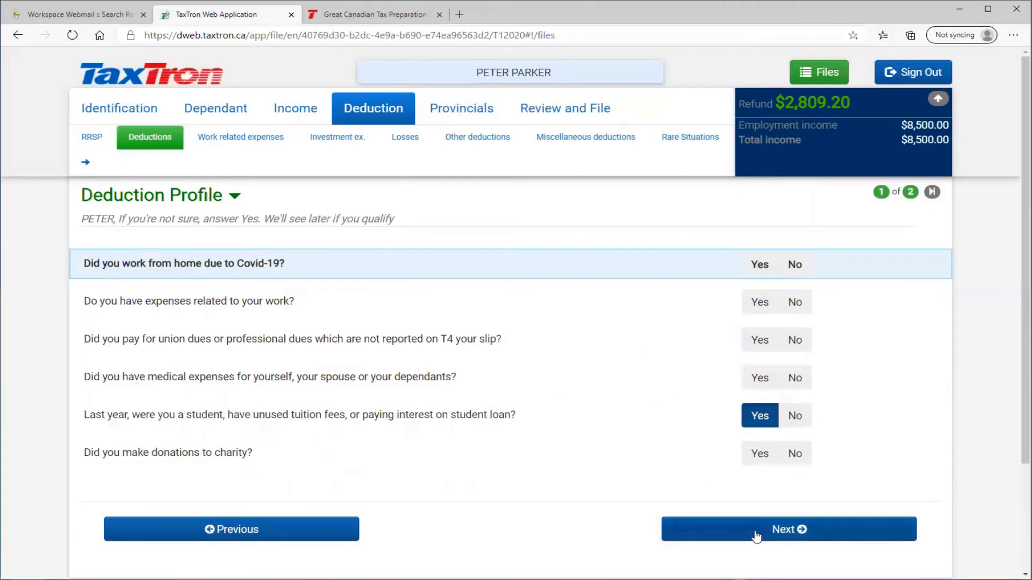
pyautogui.click(789, 529)
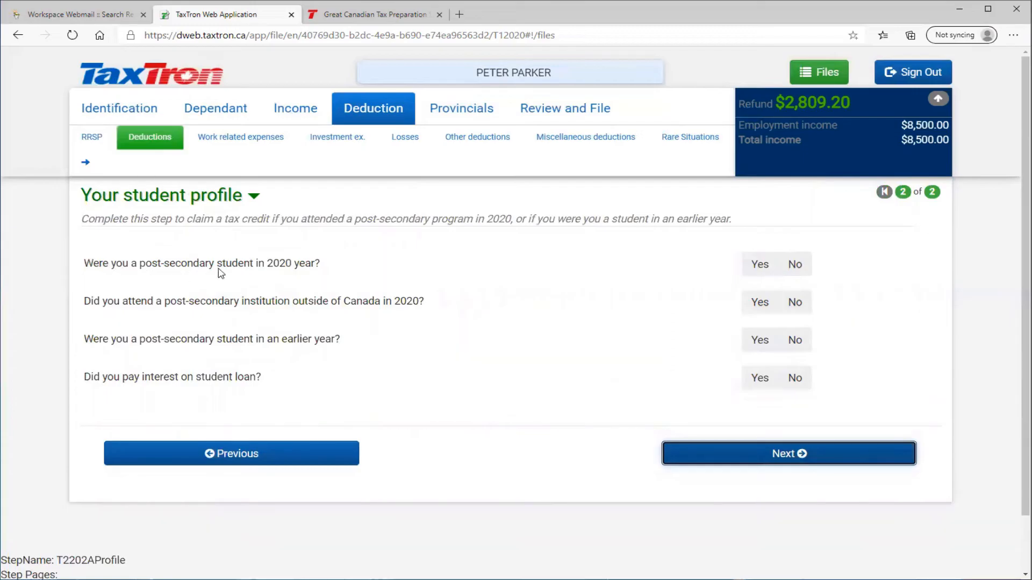
pyautogui.moveTo(298, 273)
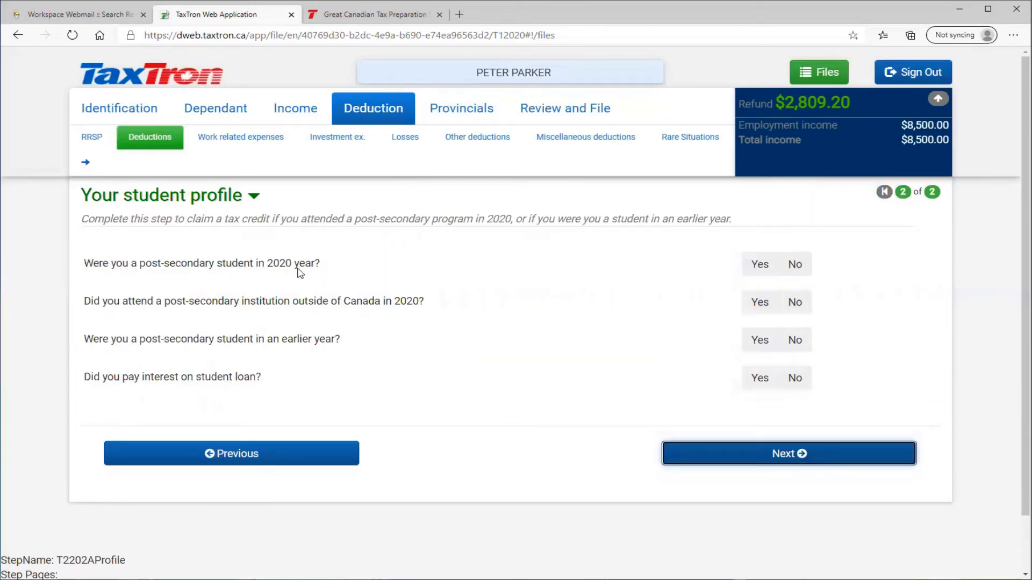
# Confirm being a post-secondary student in 2020 and continue to T2202 entry.
pyautogui.click(759, 263)
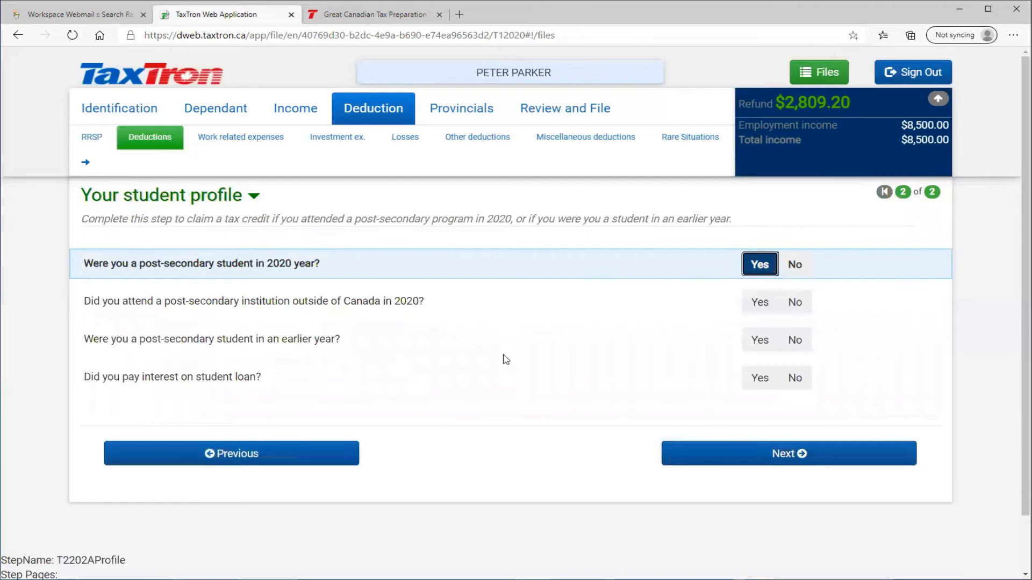
pyautogui.click(788, 454)
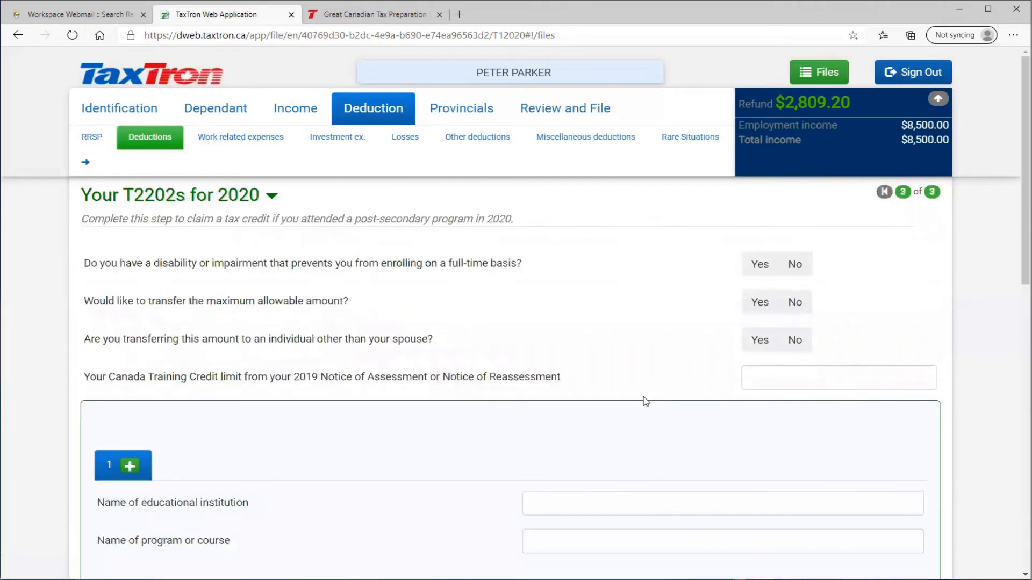
# Enter a University of Toronto T2202: $6,500 tuition, 4 part-time, 8 full-time months.
pyautogui.scroll(-3)
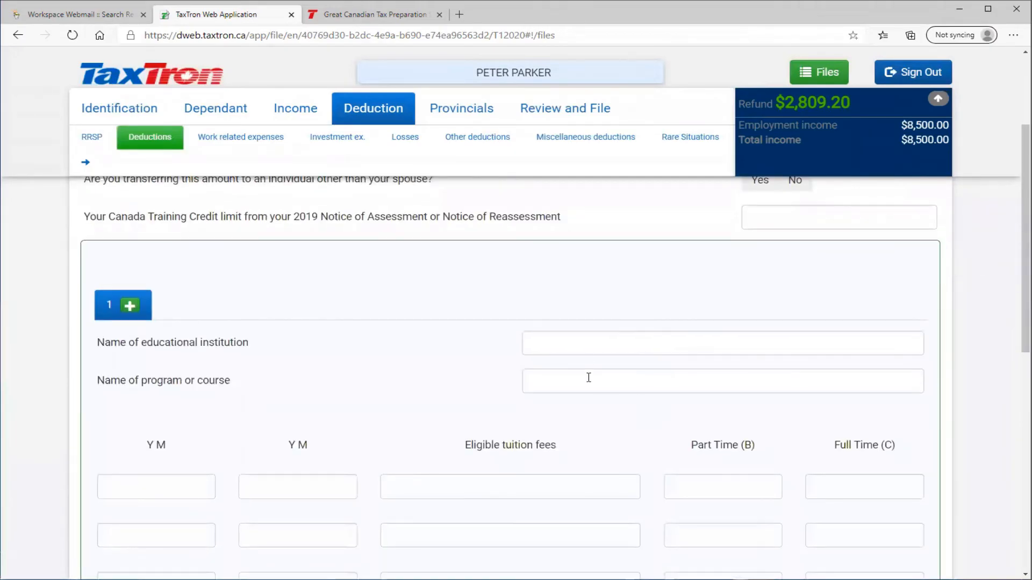
pyautogui.write('univer')
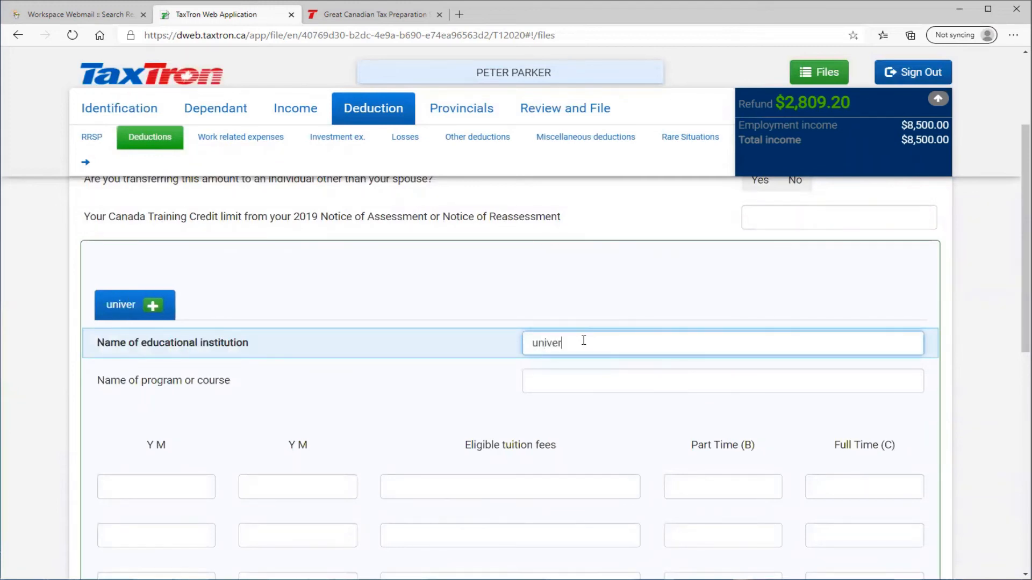
pyautogui.write('ity of toronto')
pyautogui.click(723, 381)
pyautogui.write('science')
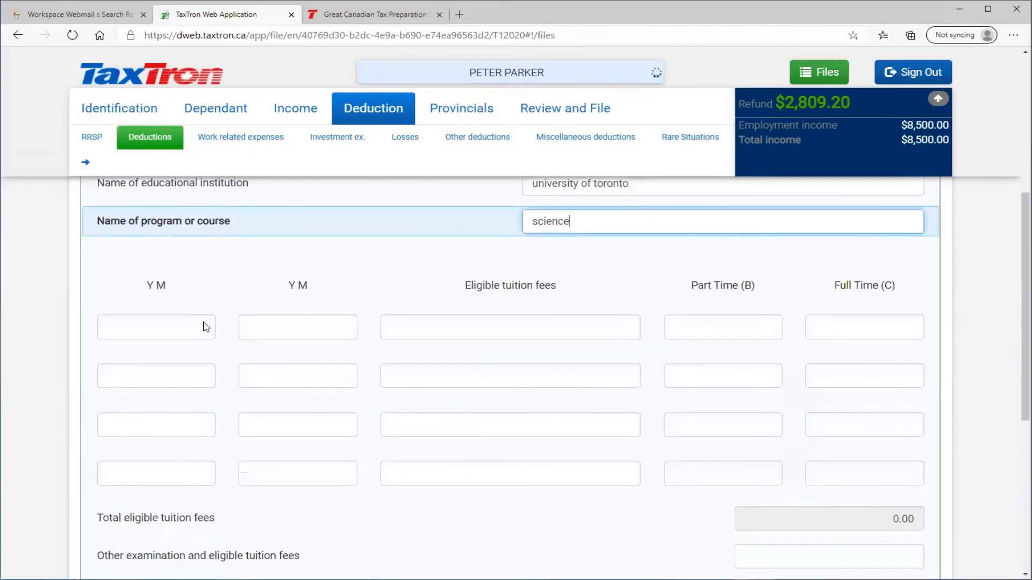
pyautogui.write('2001')
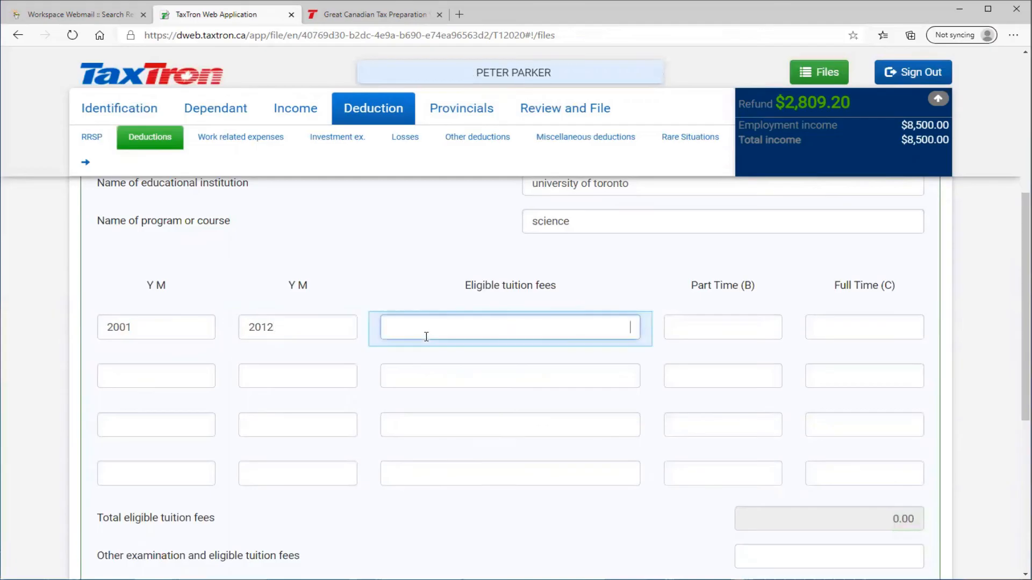
pyautogui.write('6500')
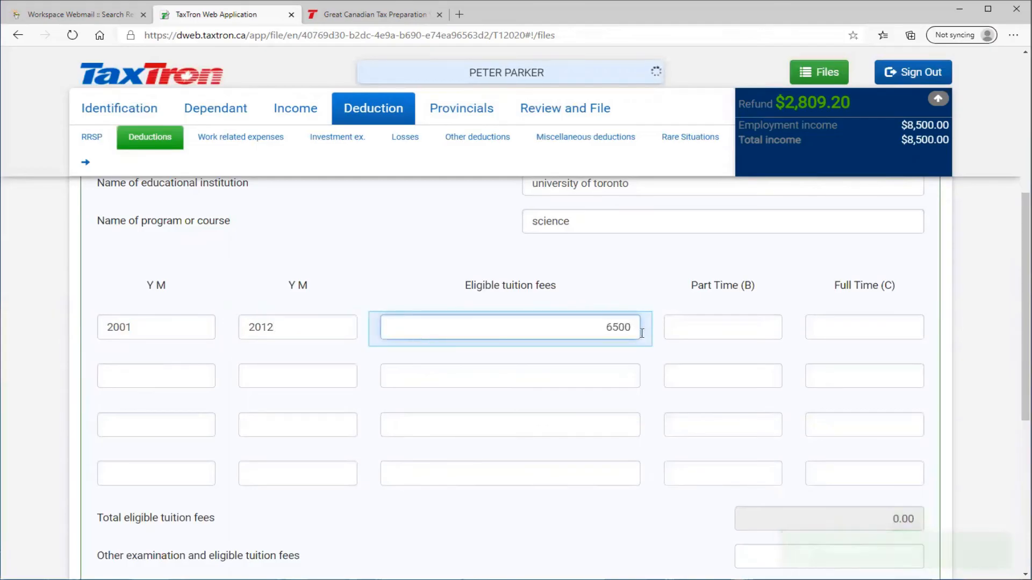
pyautogui.write('4')
pyautogui.click(864, 327)
pyautogui.write('8')
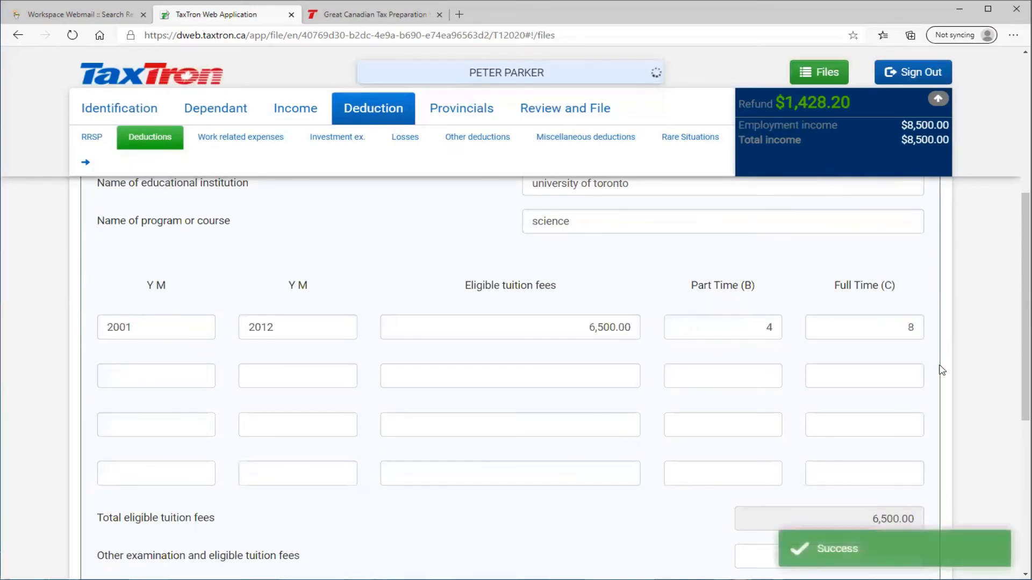
pyautogui.scroll(-3)
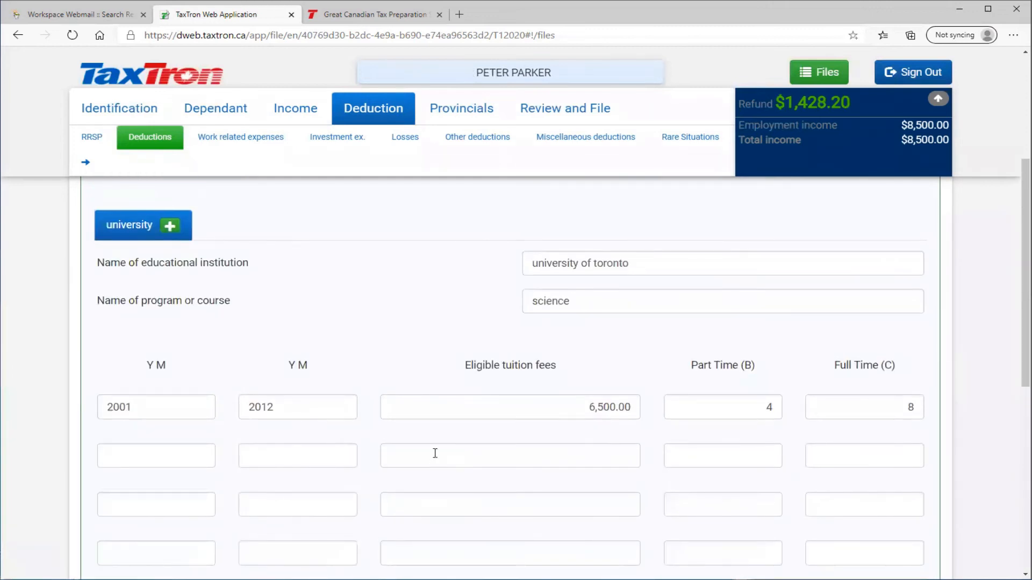
pyautogui.moveTo(439, 440)
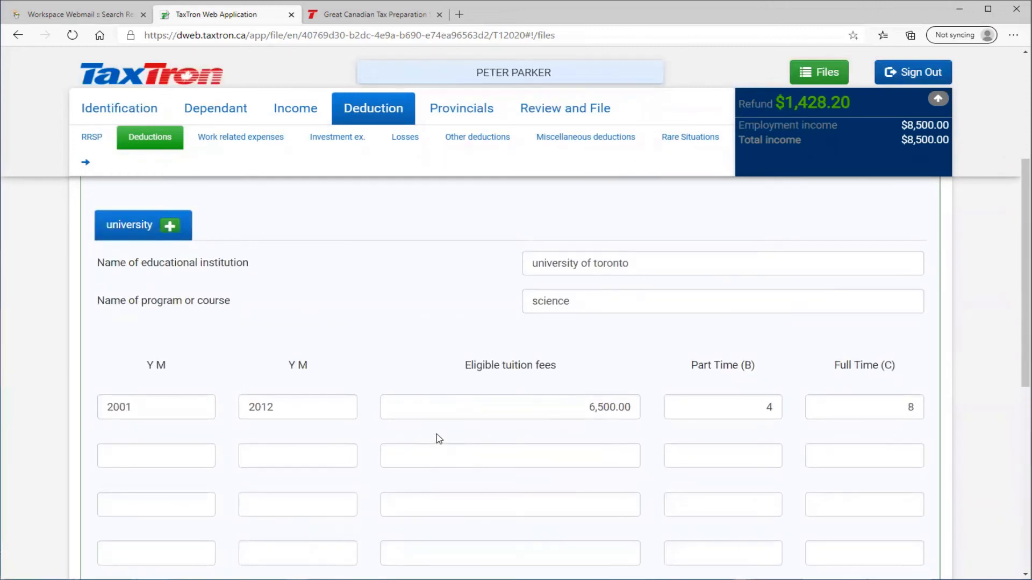
pyautogui.moveTo(461, 108)
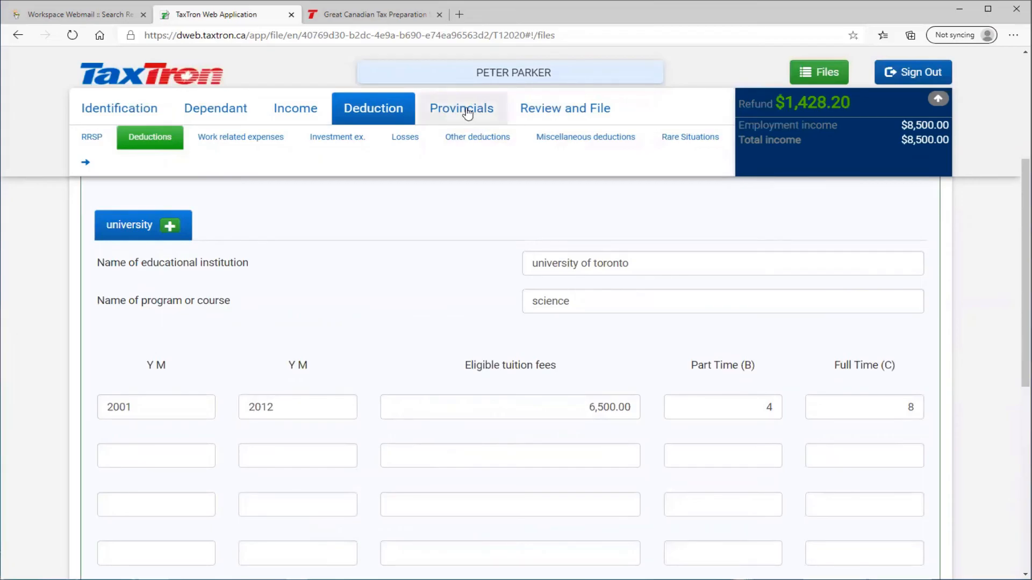
pyautogui.click(461, 108)
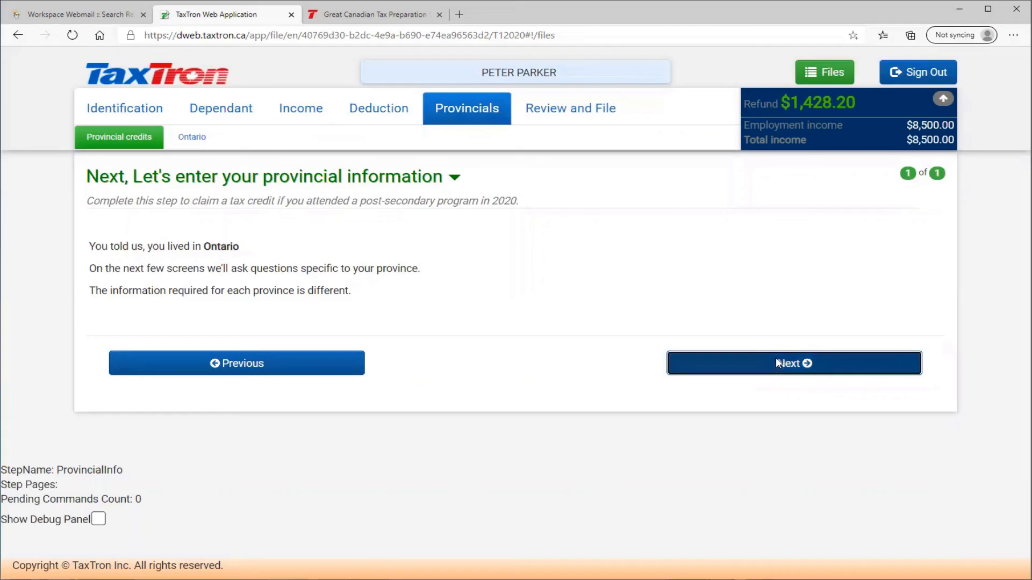
# Pass the provincial intro and answer Yes to the Ontario energy and property tax credit.
pyautogui.click(794, 363)
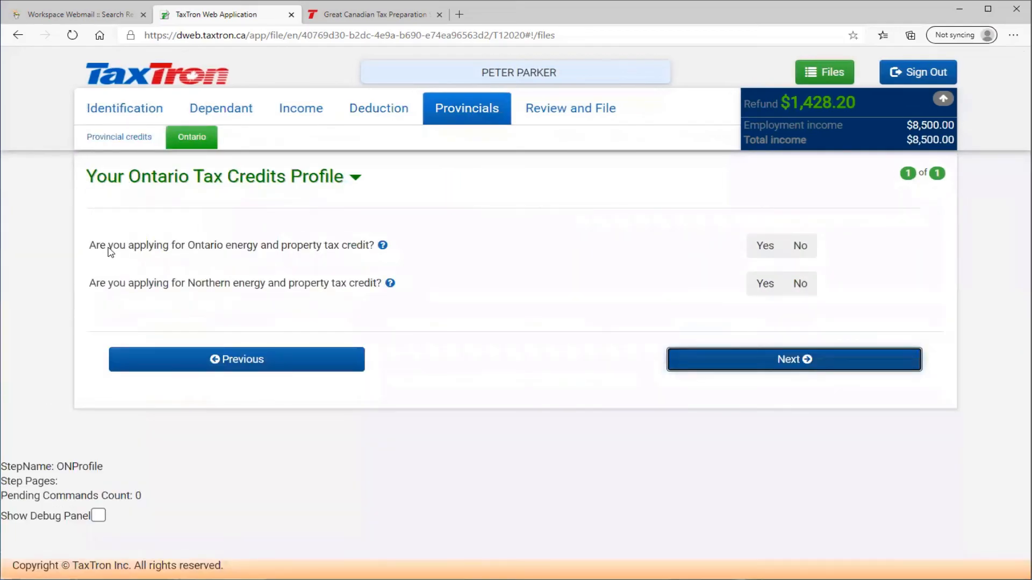
pyautogui.moveTo(354, 257)
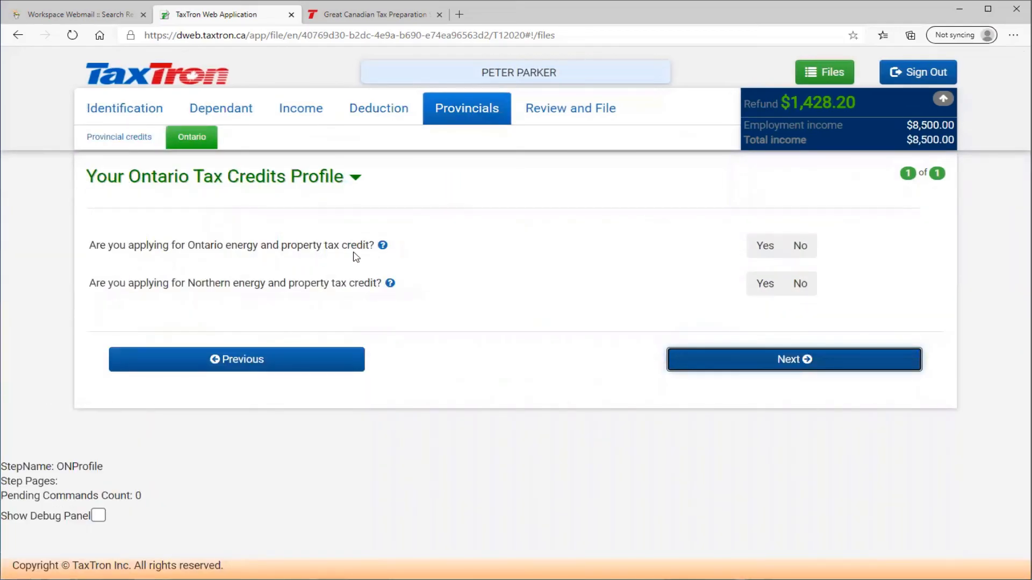
pyautogui.click(764, 246)
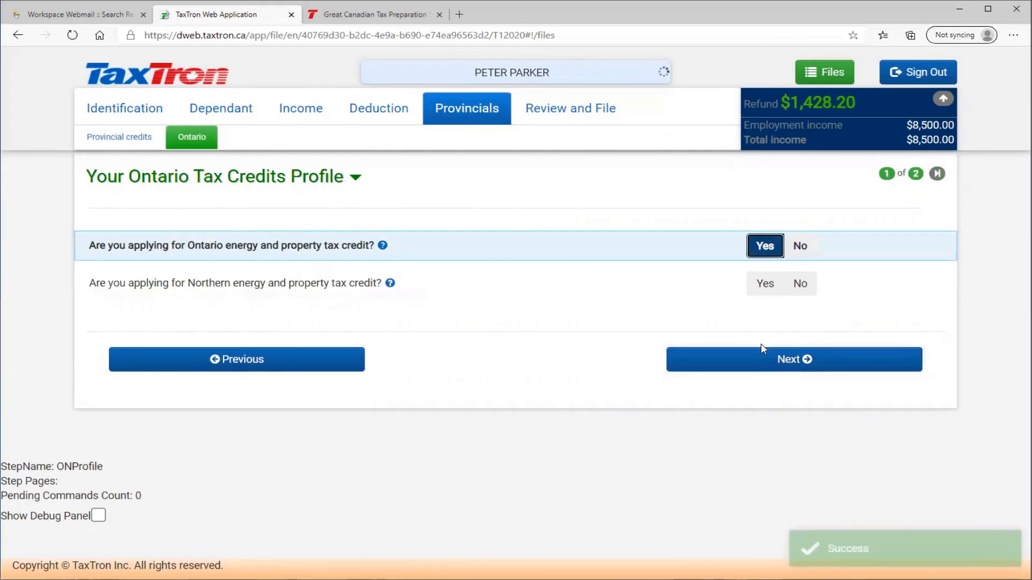
pyautogui.click(794, 359)
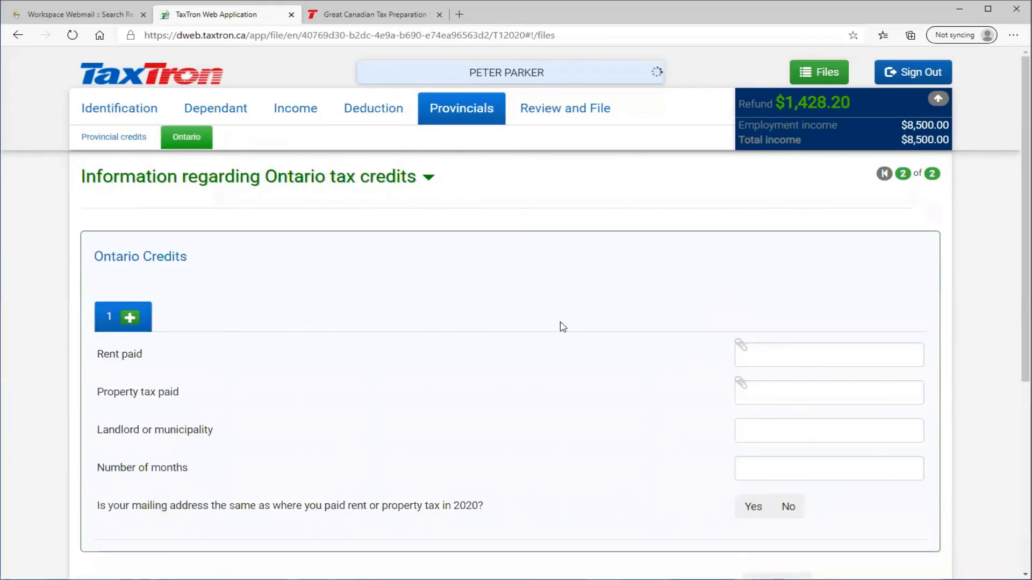
# Toggle and then clear the student residence answer on the Ontario Credits form.
pyautogui.scroll(-3)
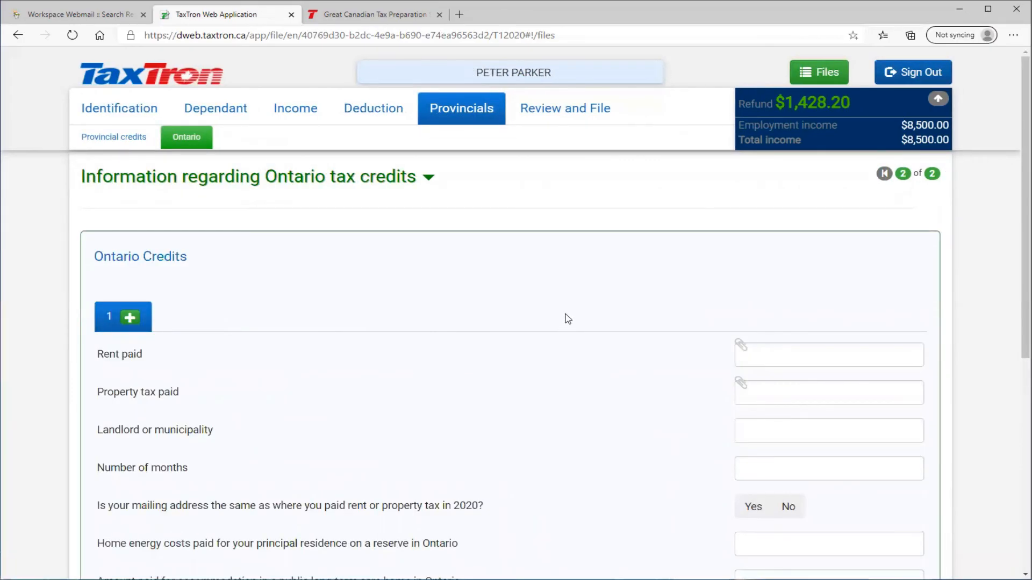
pyautogui.scroll(-3)
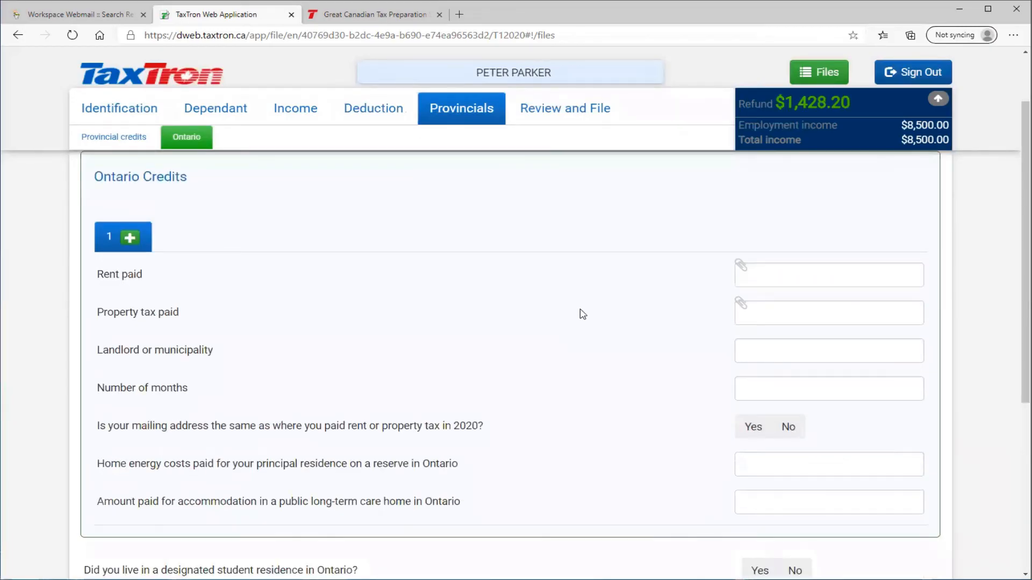
pyautogui.scroll(-3)
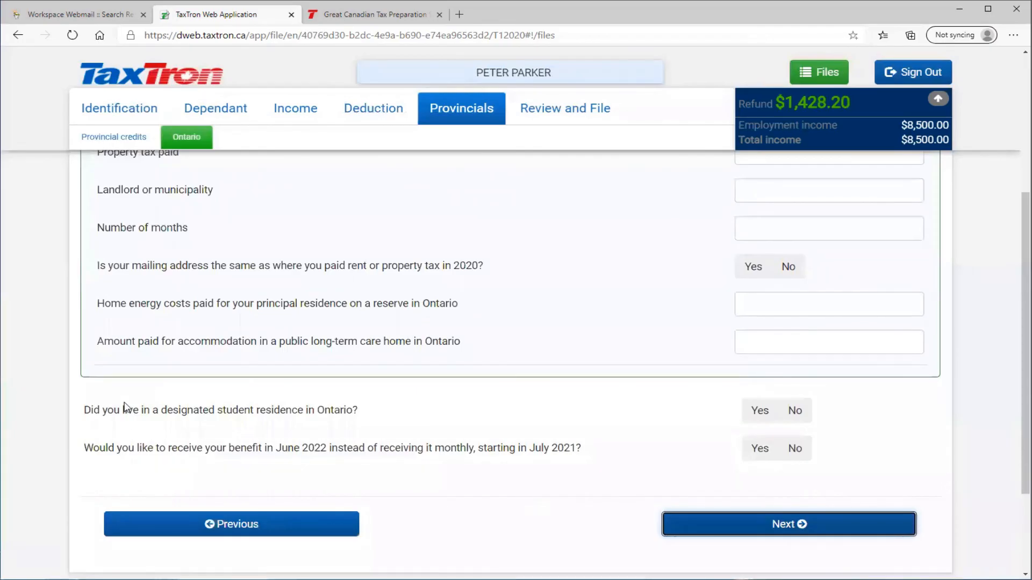
pyautogui.click(759, 410)
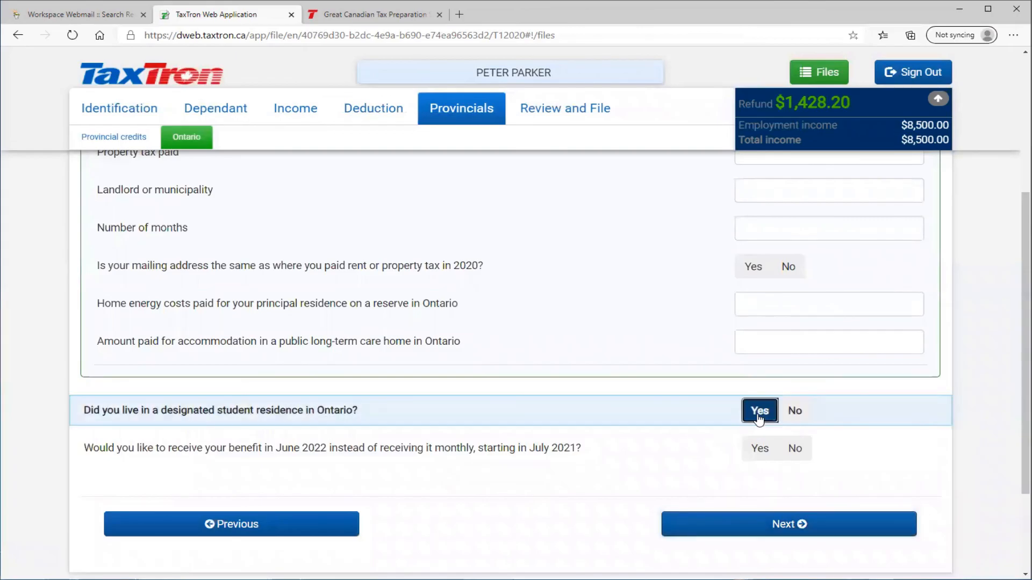
pyautogui.click(759, 410)
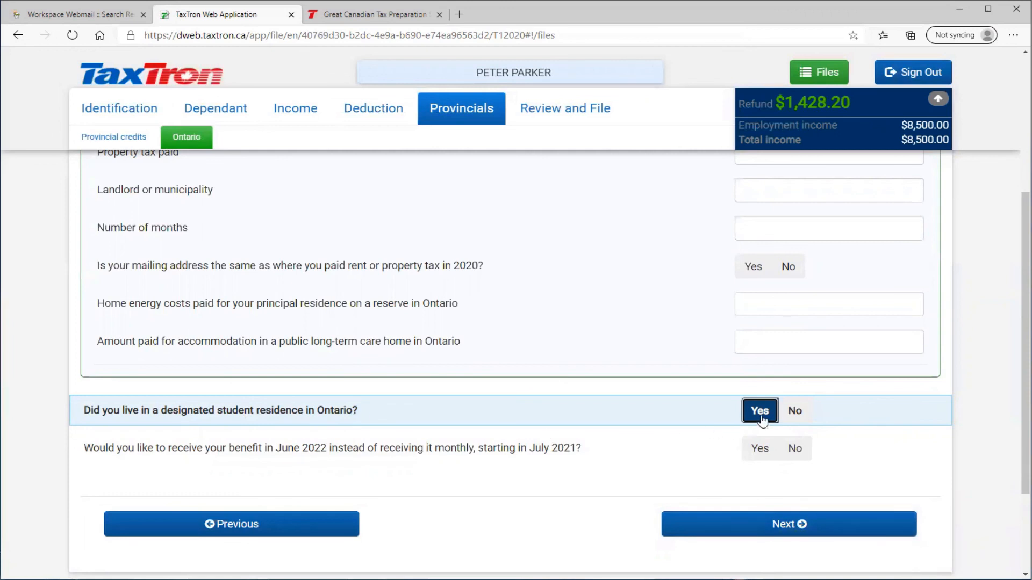
pyautogui.click(759, 411)
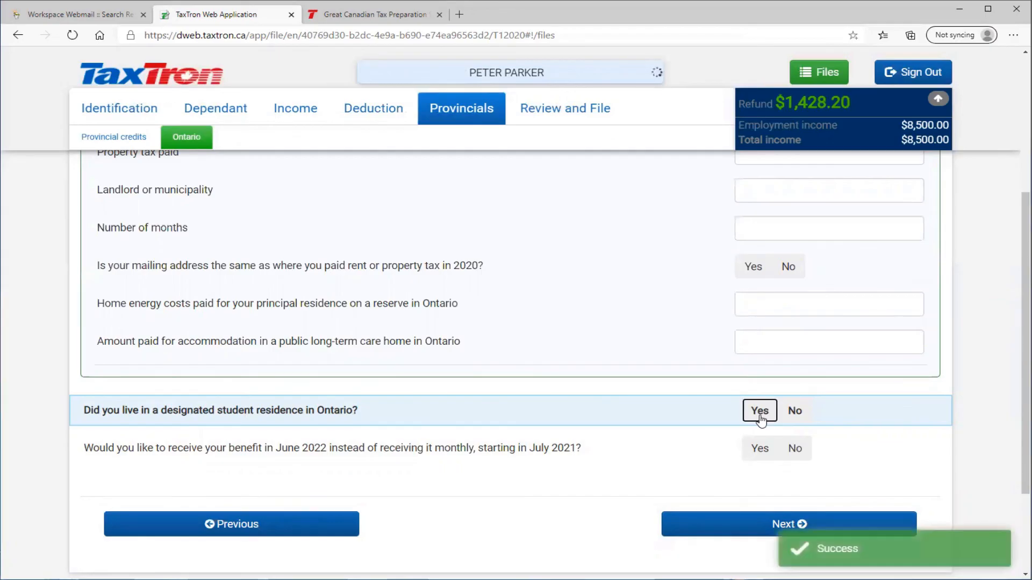
pyautogui.scroll(3)
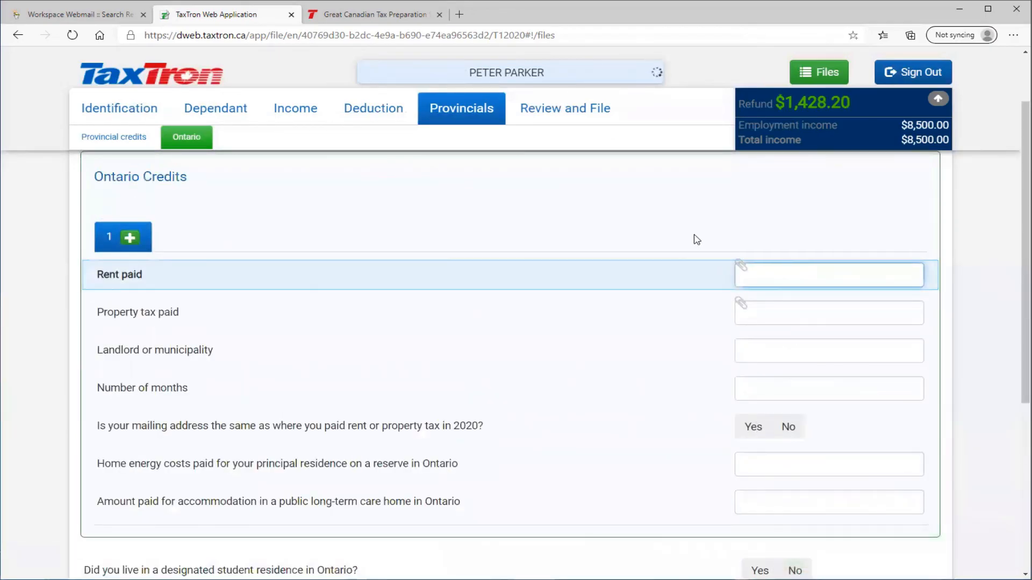
# Enter $6,000 rent paid to landlord jacob for 12 months.
pyautogui.write('6000')
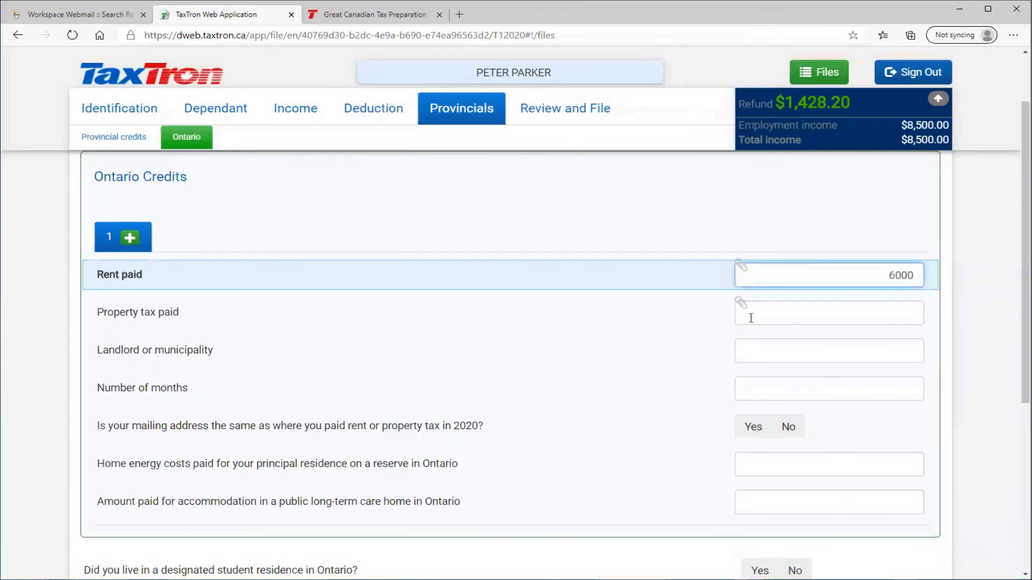
pyautogui.click(829, 350)
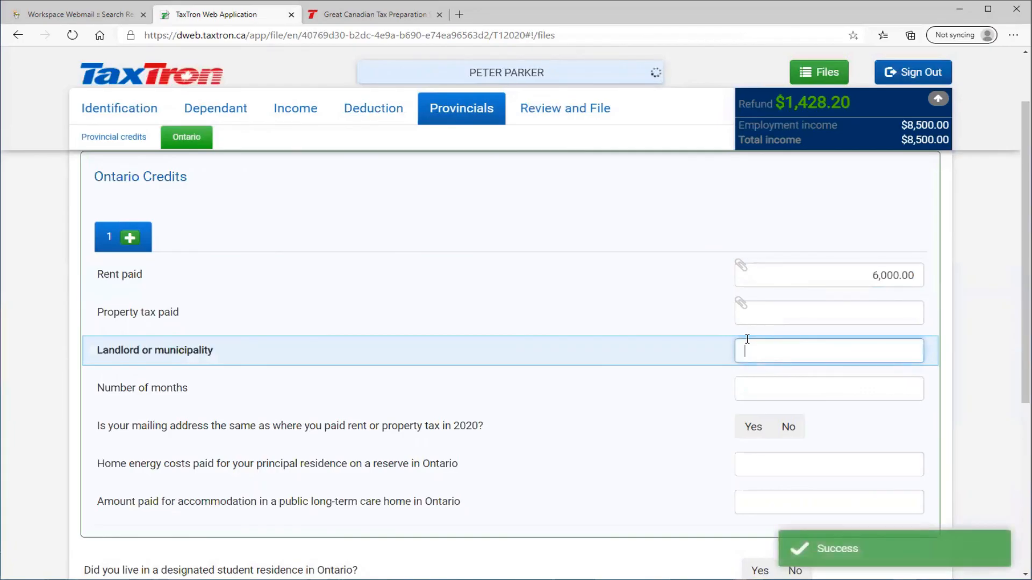
pyautogui.write('jacob')
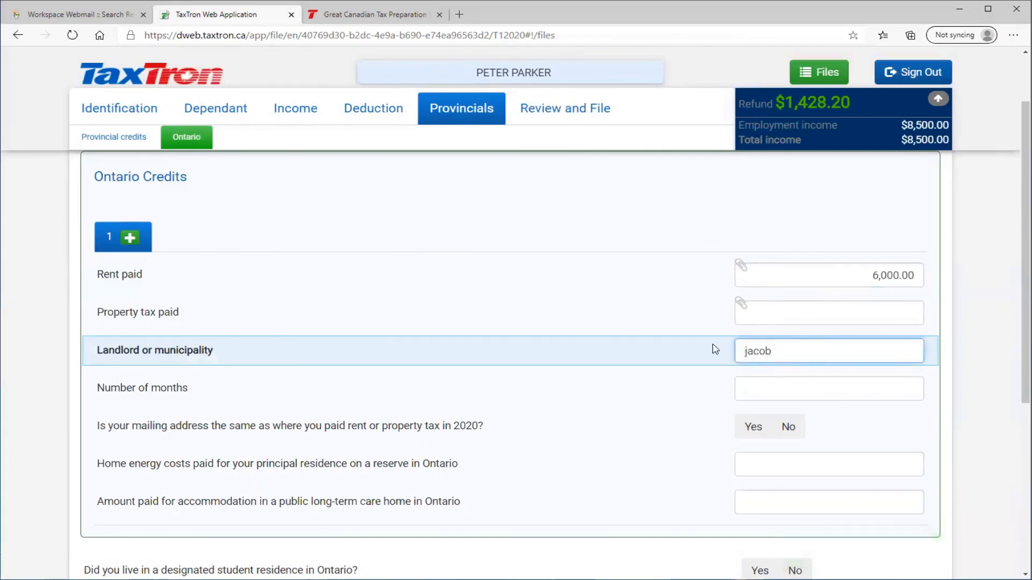
pyautogui.click(828, 388)
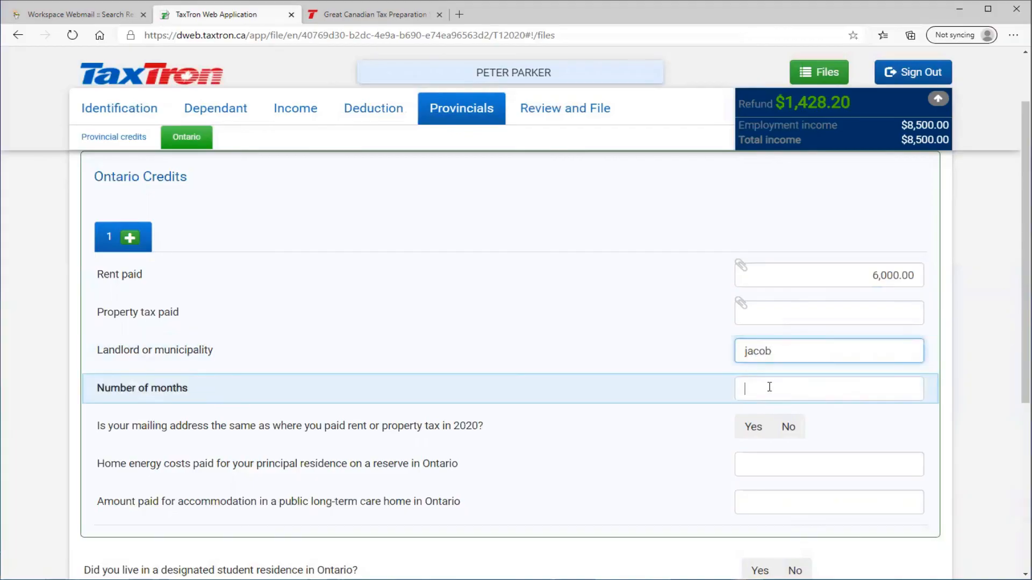
pyautogui.write('12')
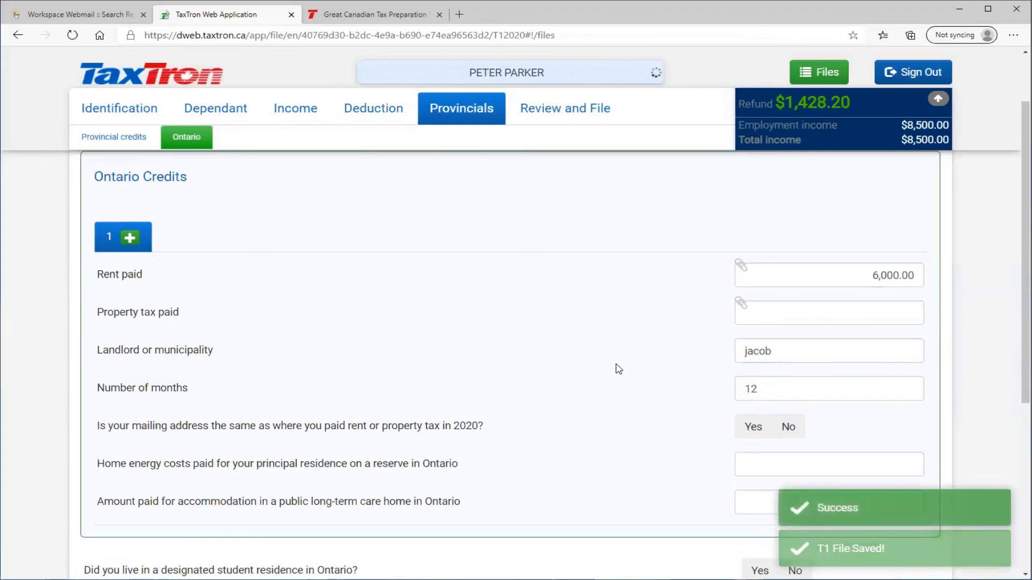
pyautogui.click(563, 108)
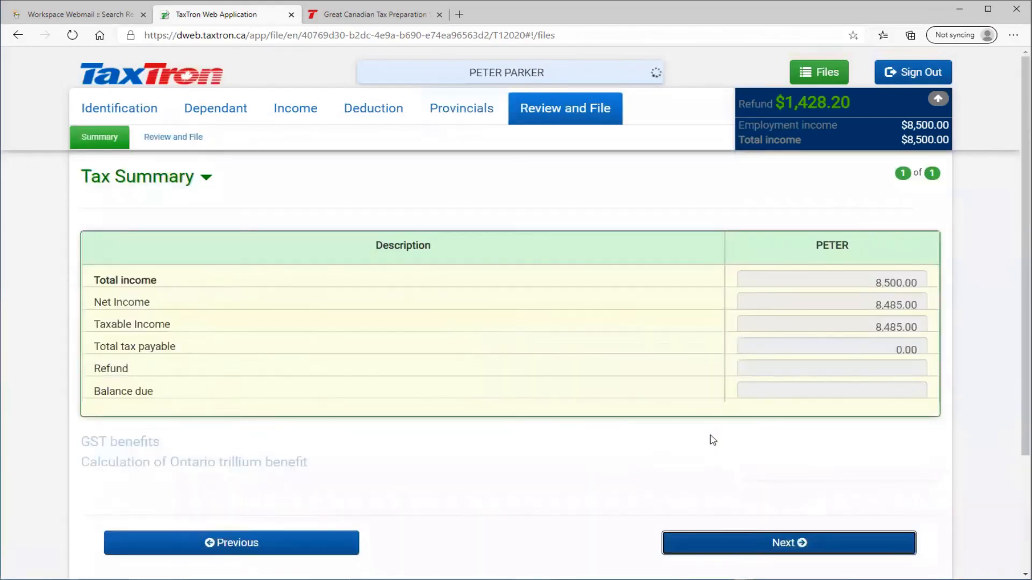